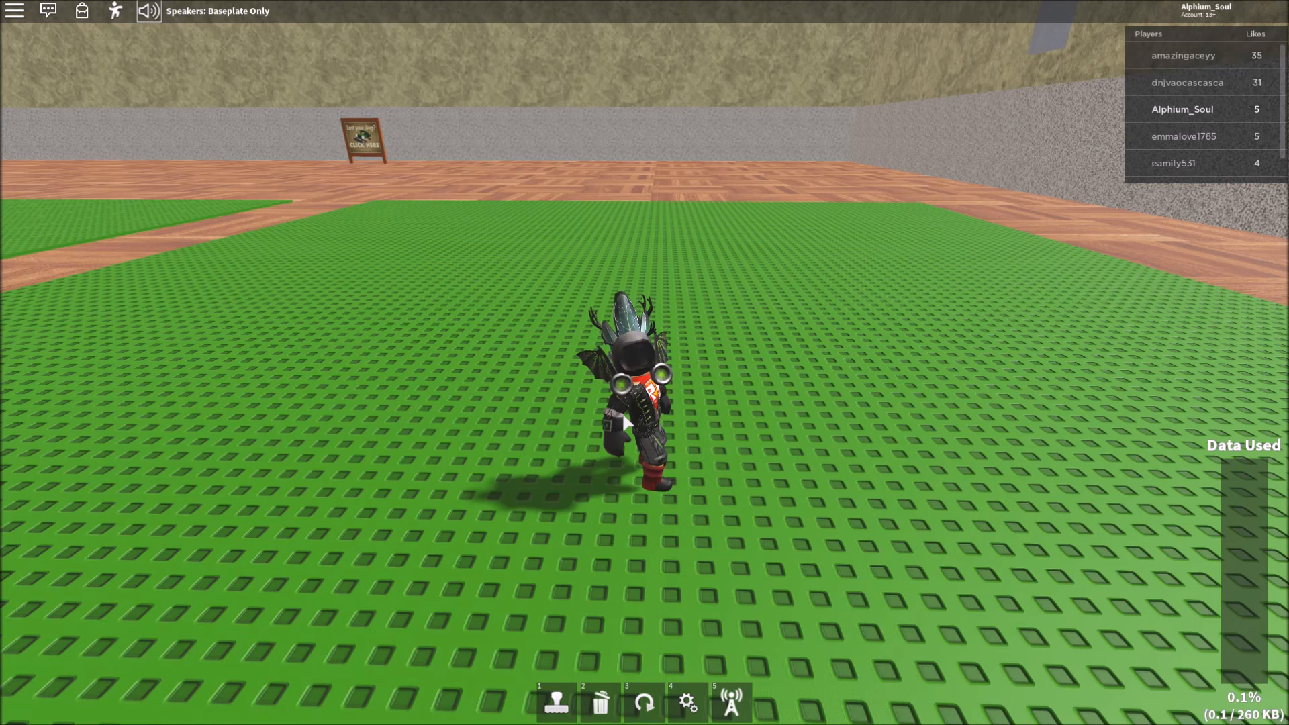
{"action": "mouse_move", "coordinate": [820, 143]}
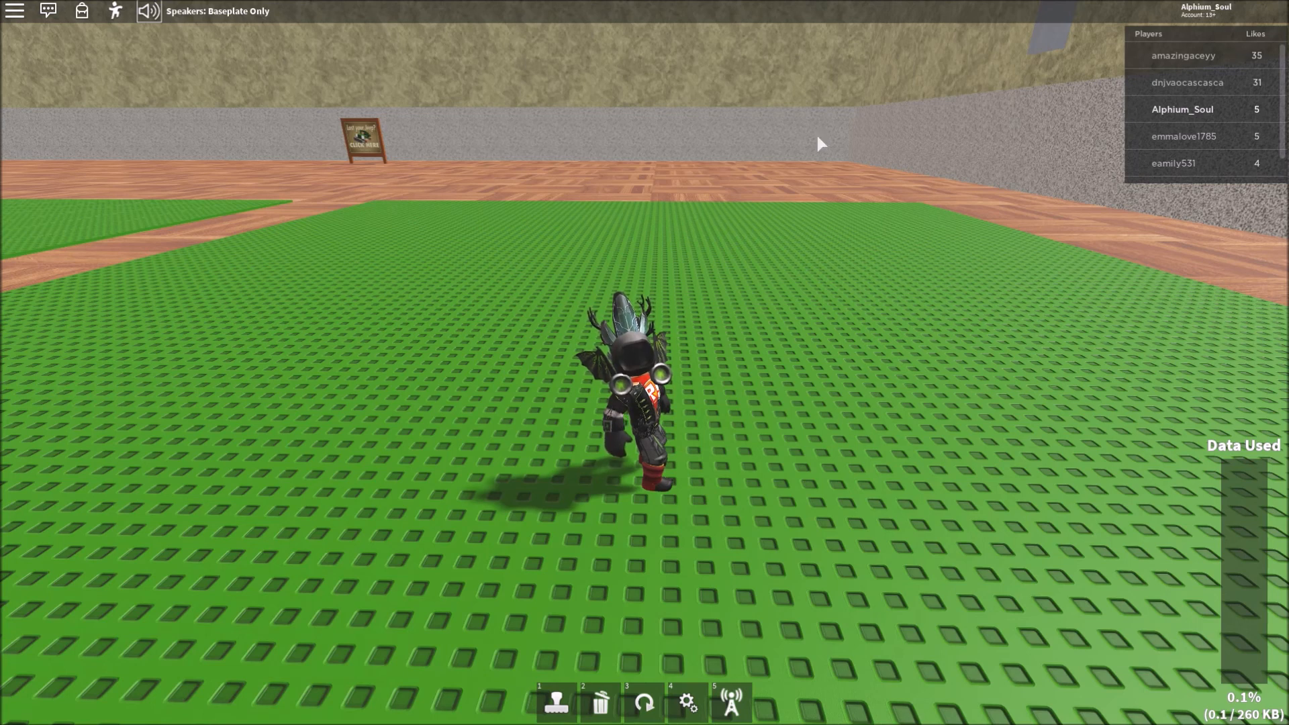
Stamp a dark metal wall from Basic Building with a white panel and red and green squares
{"action": "left_click", "coordinate": [556, 701]}
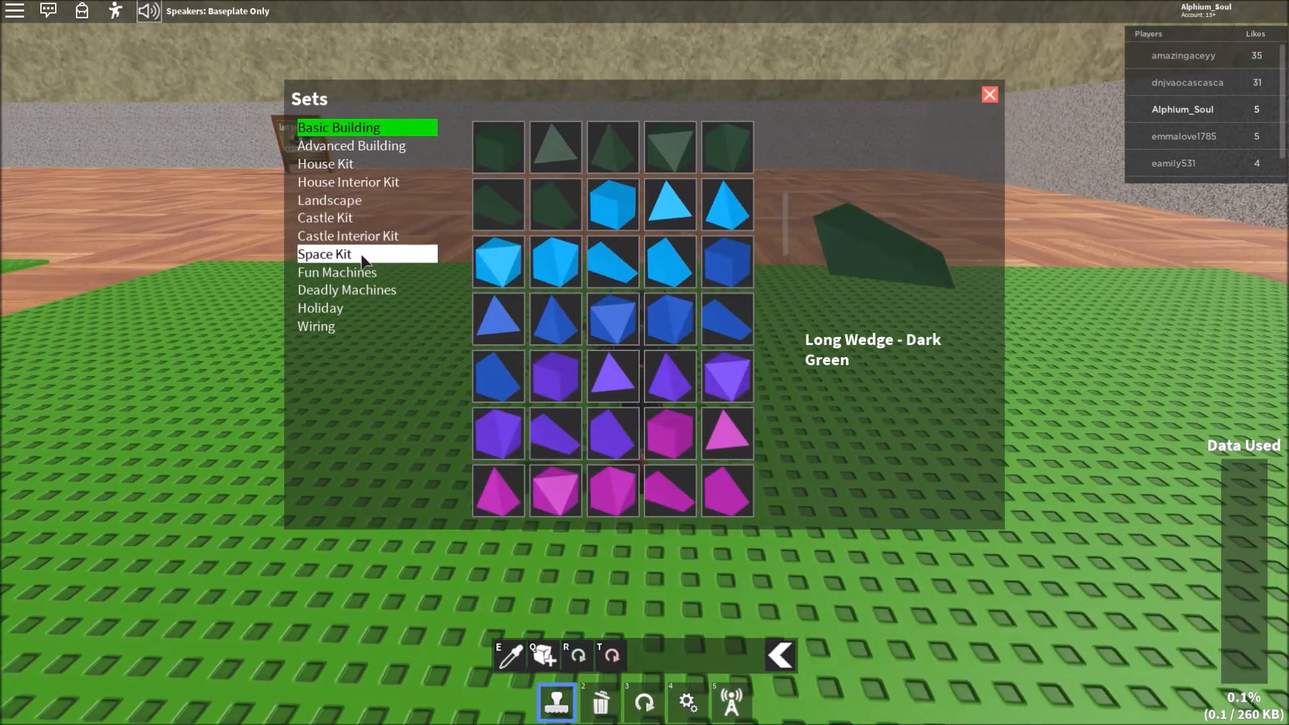
{"action": "left_click", "coordinate": [989, 94]}
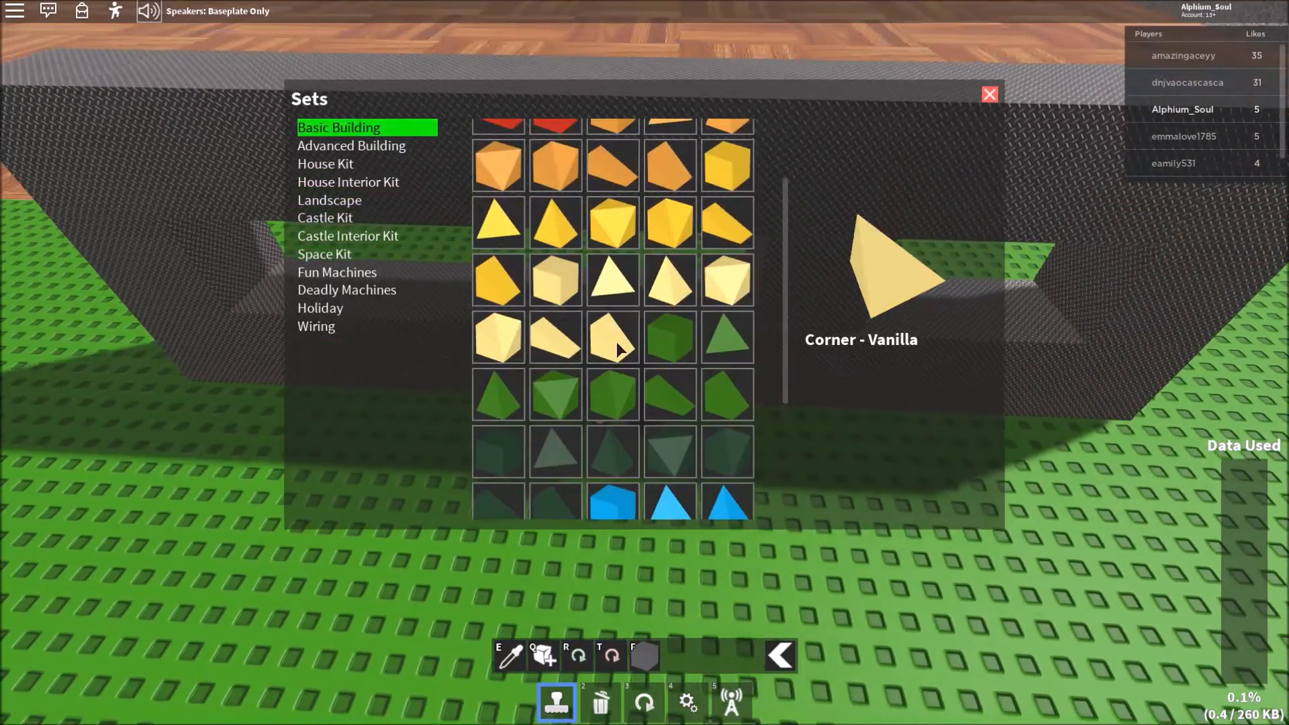
{"action": "left_click", "coordinate": [989, 94]}
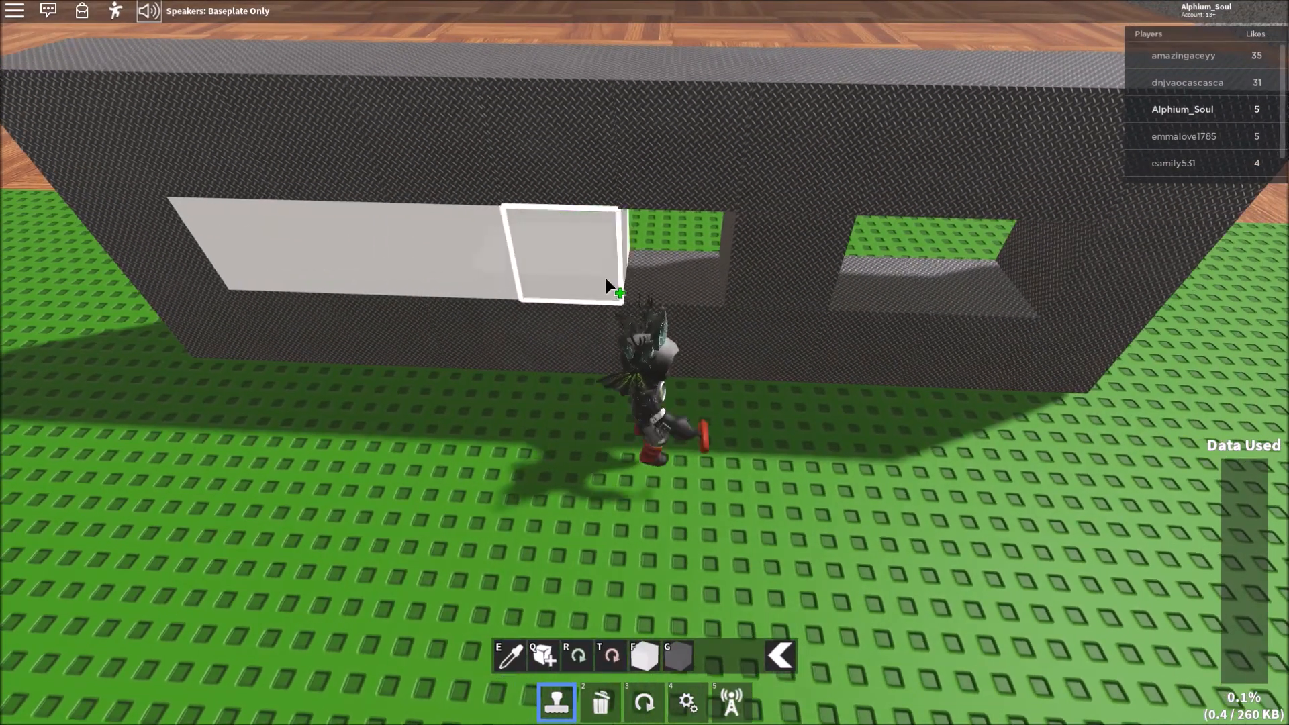
{"action": "left_click", "coordinate": [556, 703]}
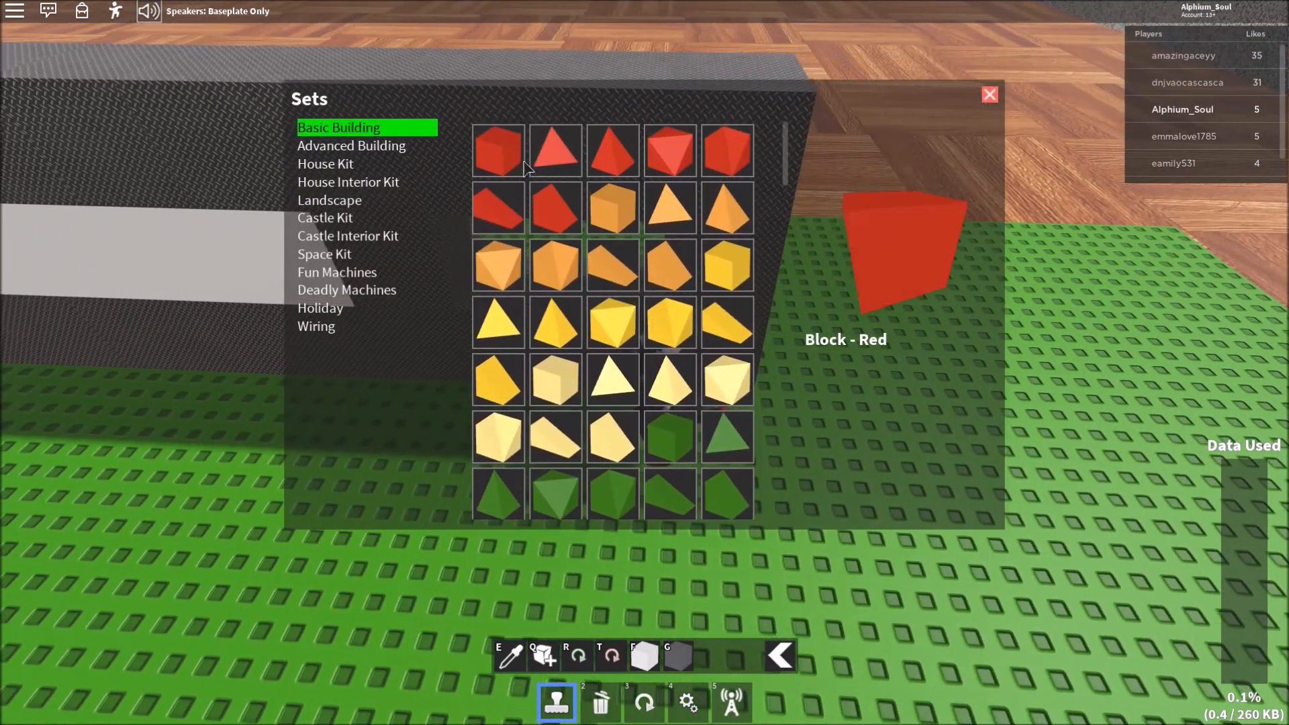
{"action": "scroll", "scroll_direction": "down", "scroll_amount": 3}
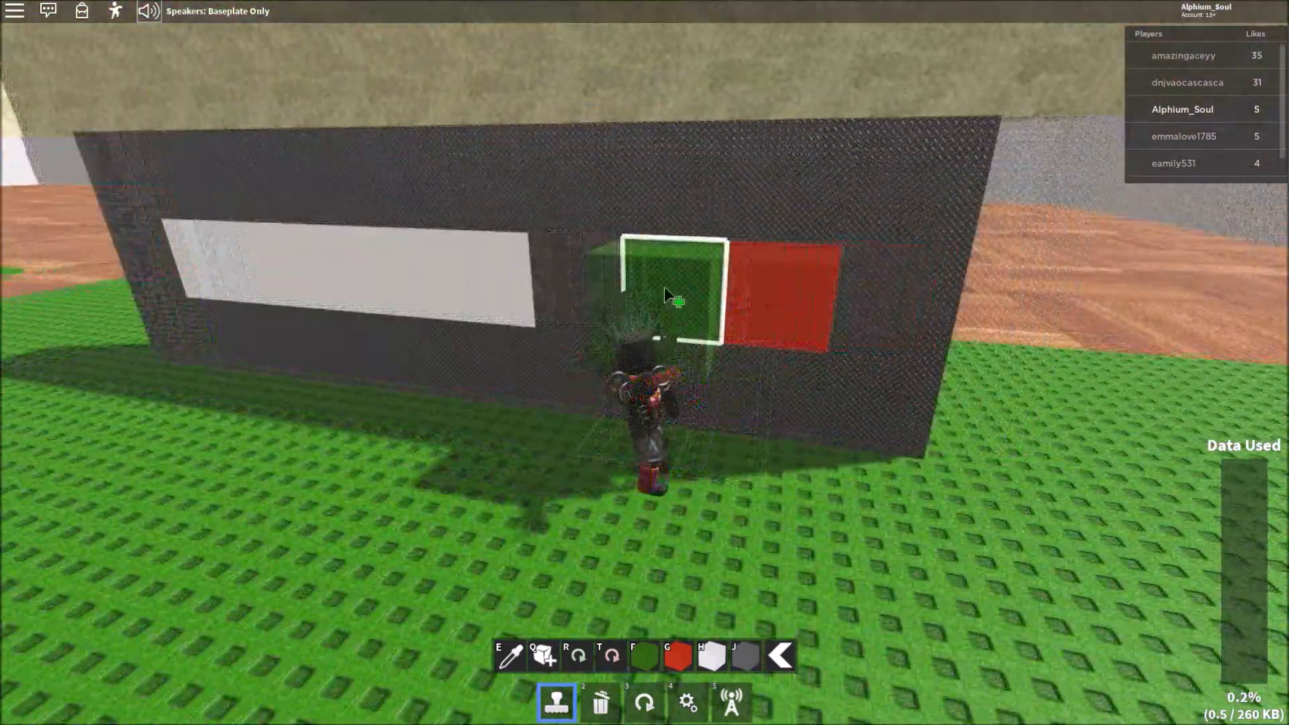
{"action": "left_click", "coordinate": [557, 700]}
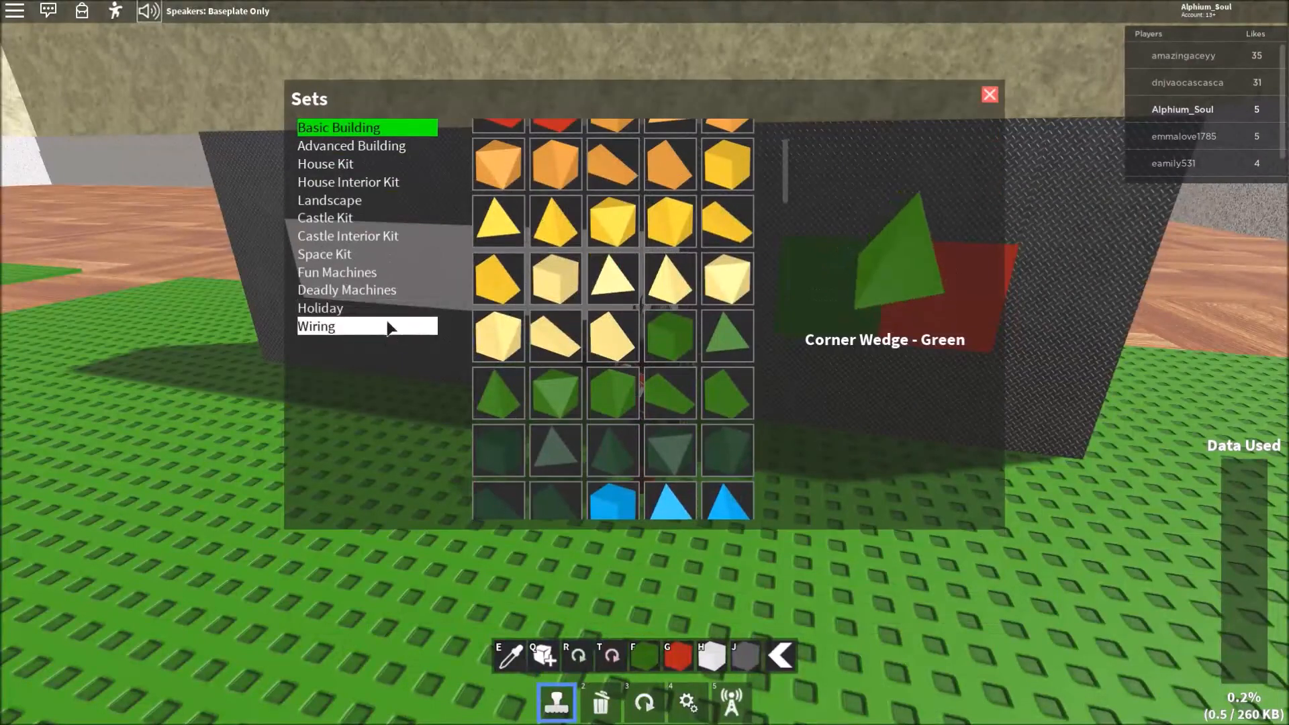
Stamp round yellow Wiring buttons onto the white panel, one with ActivationTime 0.2
{"action": "left_click", "coordinate": [316, 327]}
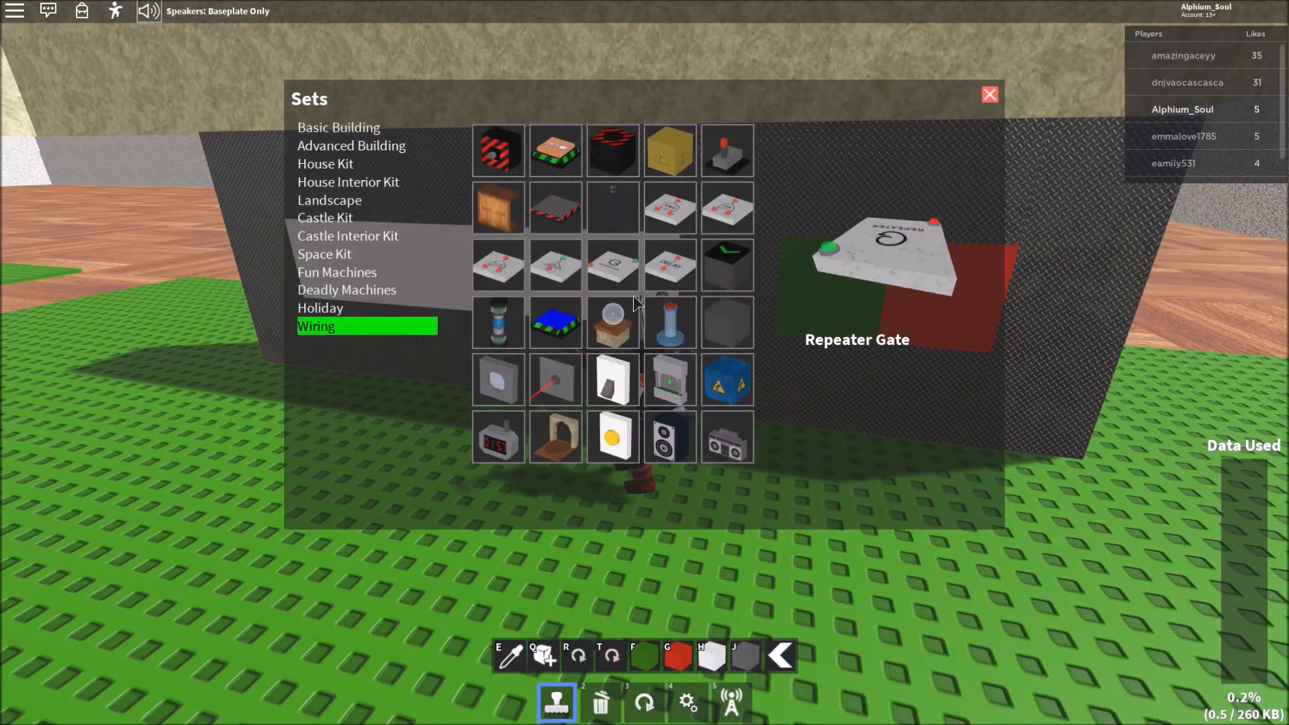
{"action": "left_click", "coordinate": [989, 94]}
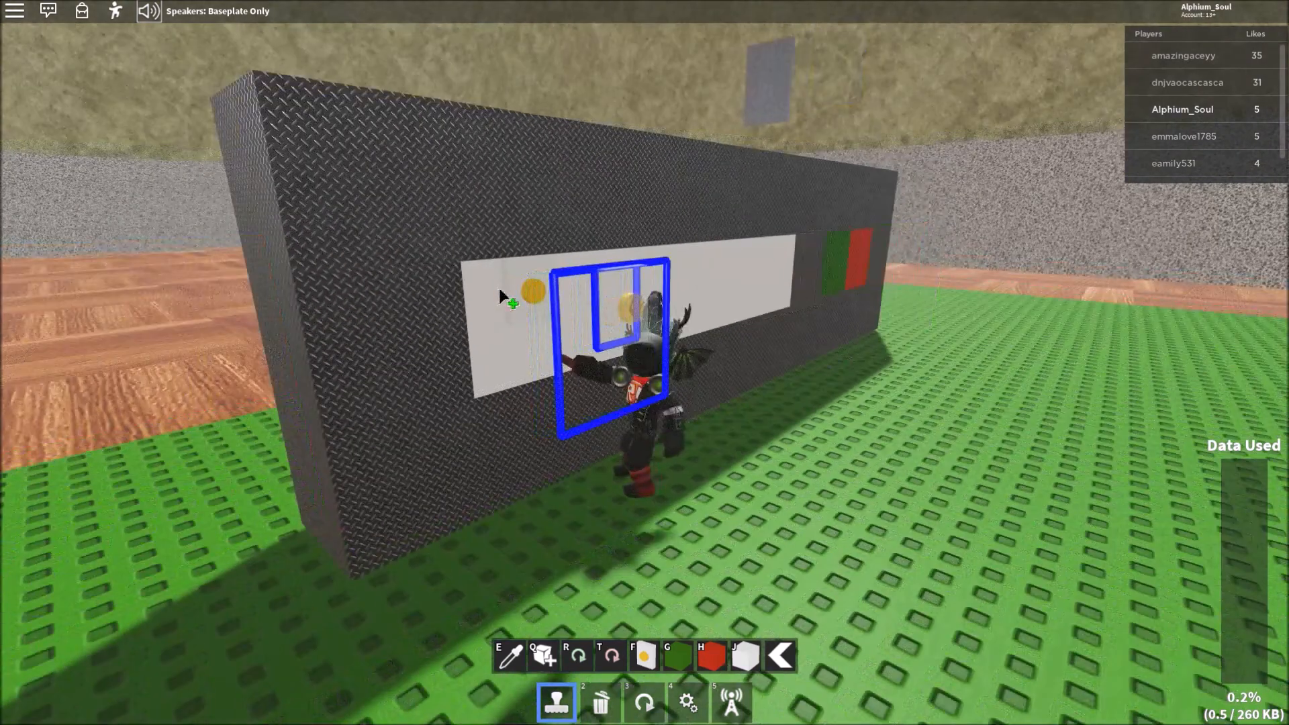
{"action": "left_click", "coordinate": [688, 701]}
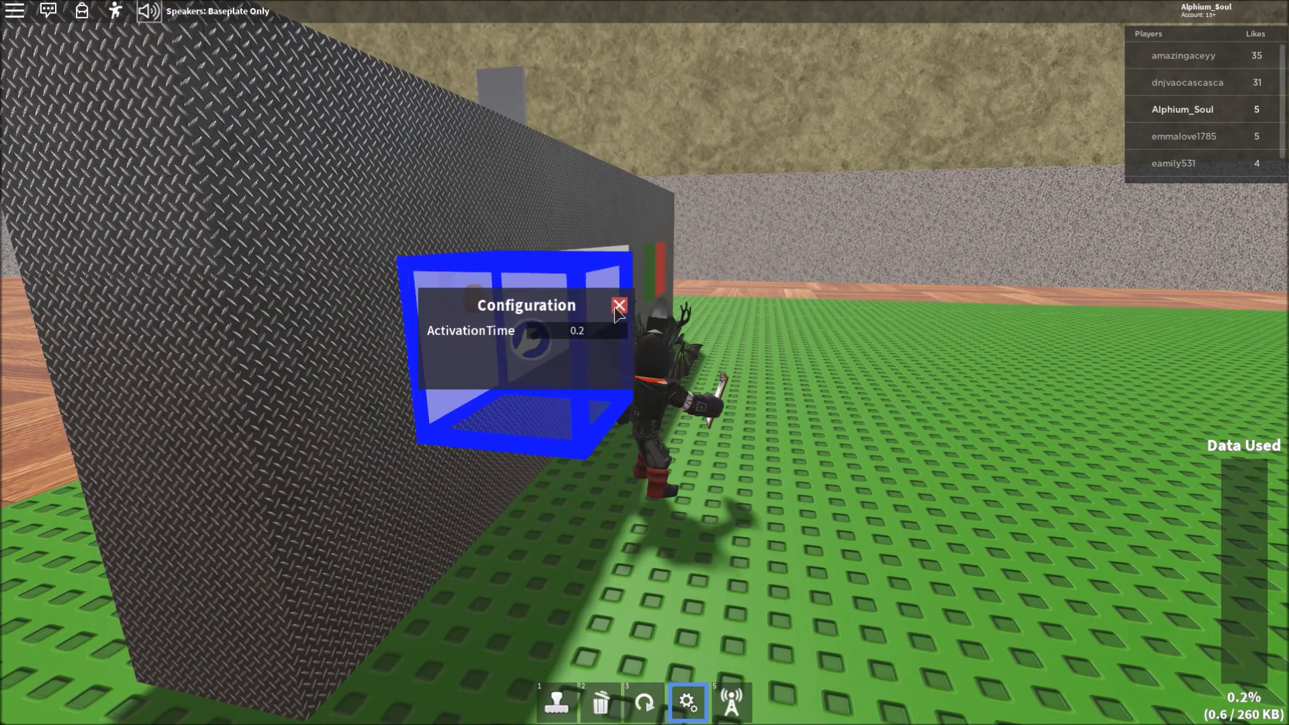
{"action": "left_click", "coordinate": [620, 307]}
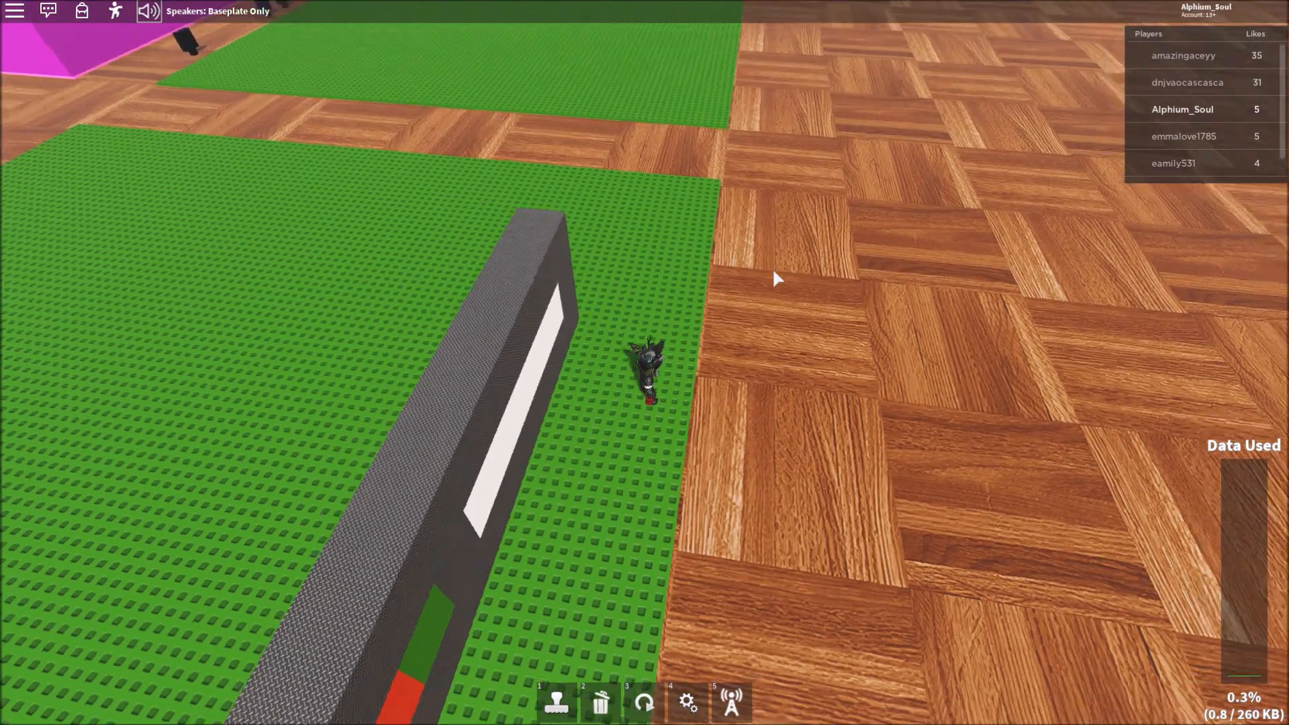
Stamp a row of AND, OR and Inverter gate plates on the baseplate behind the wall
{"action": "left_click", "coordinate": [556, 701]}
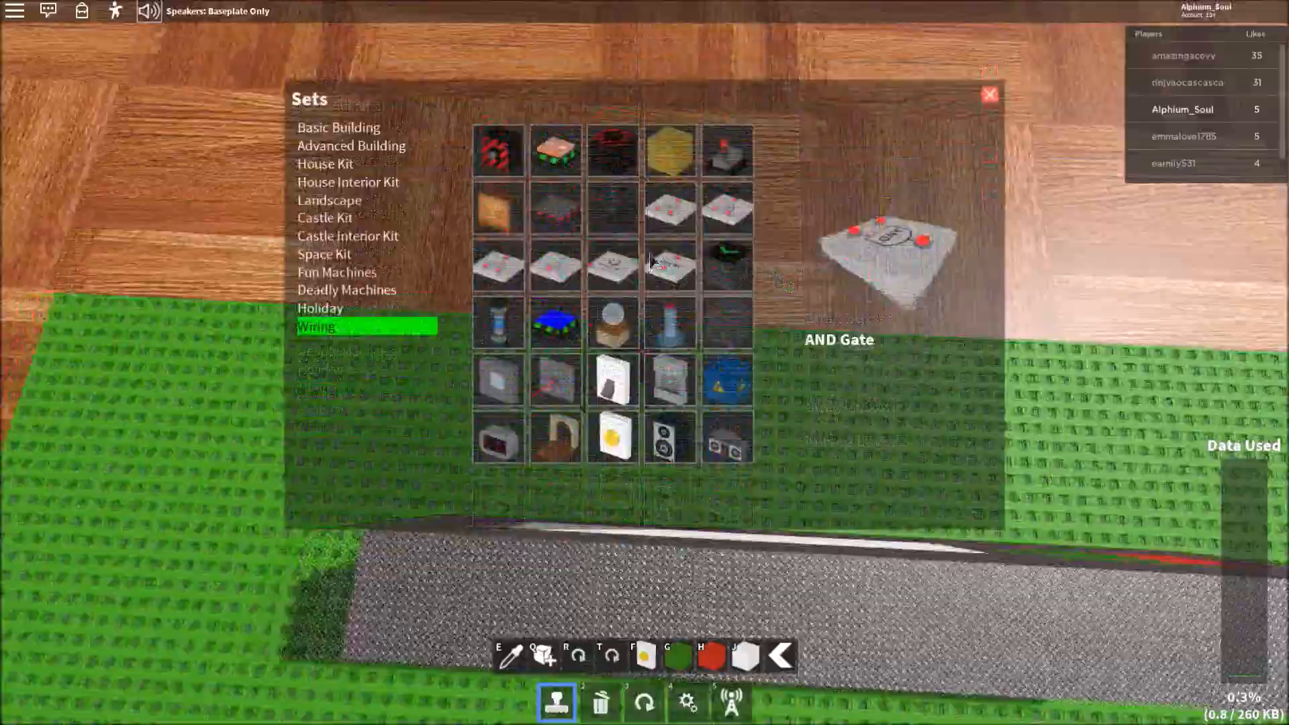
{"action": "left_click", "coordinate": [989, 94]}
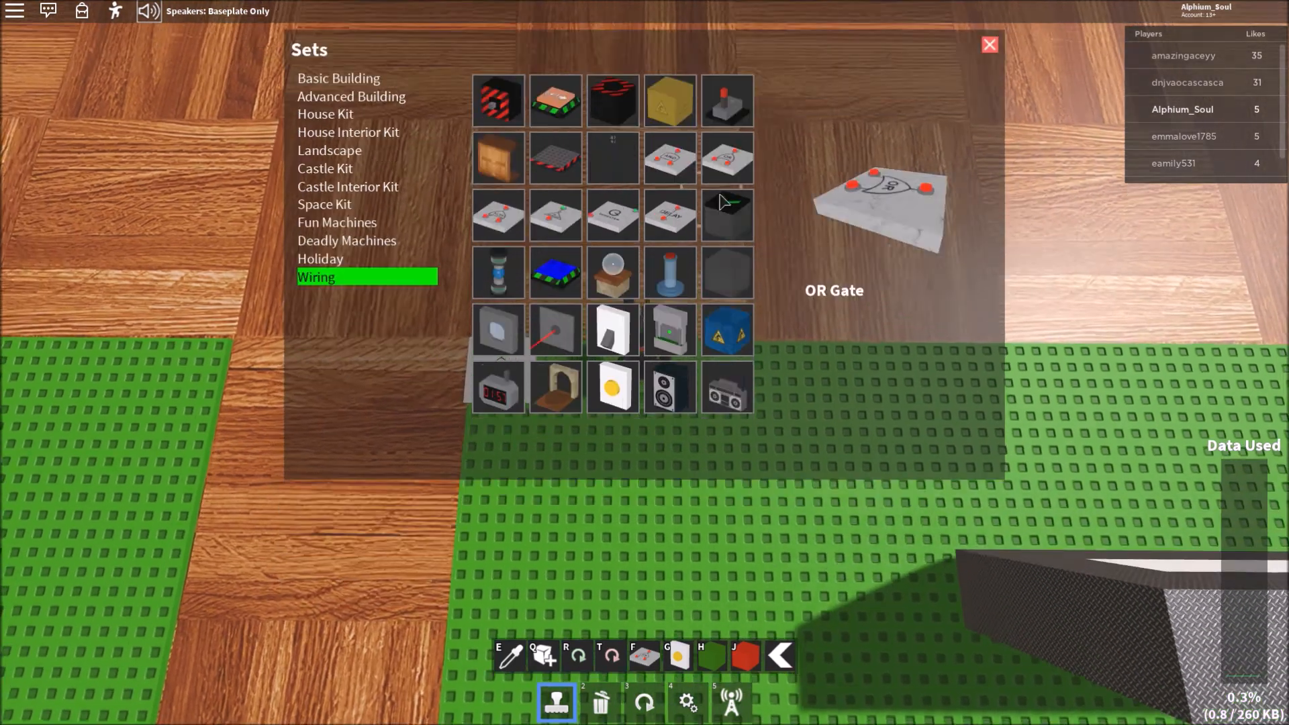
{"action": "left_click", "coordinate": [989, 45]}
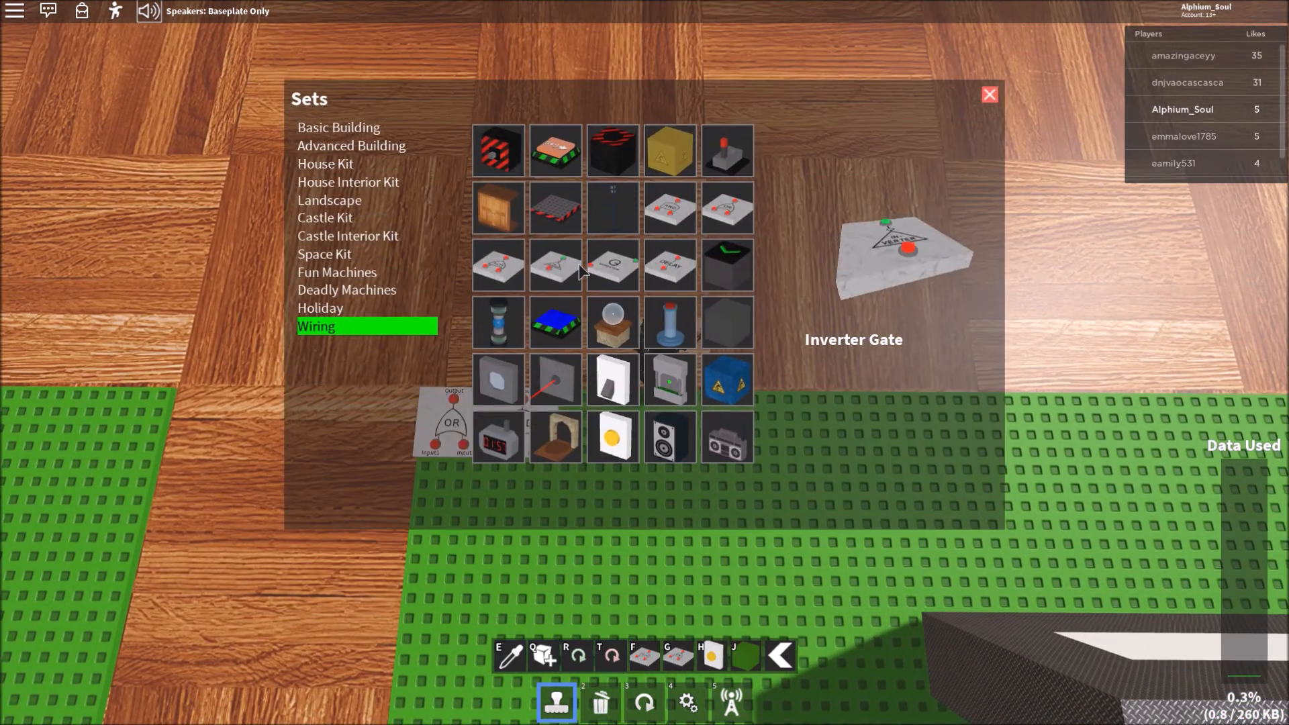
{"action": "left_click", "coordinate": [988, 94]}
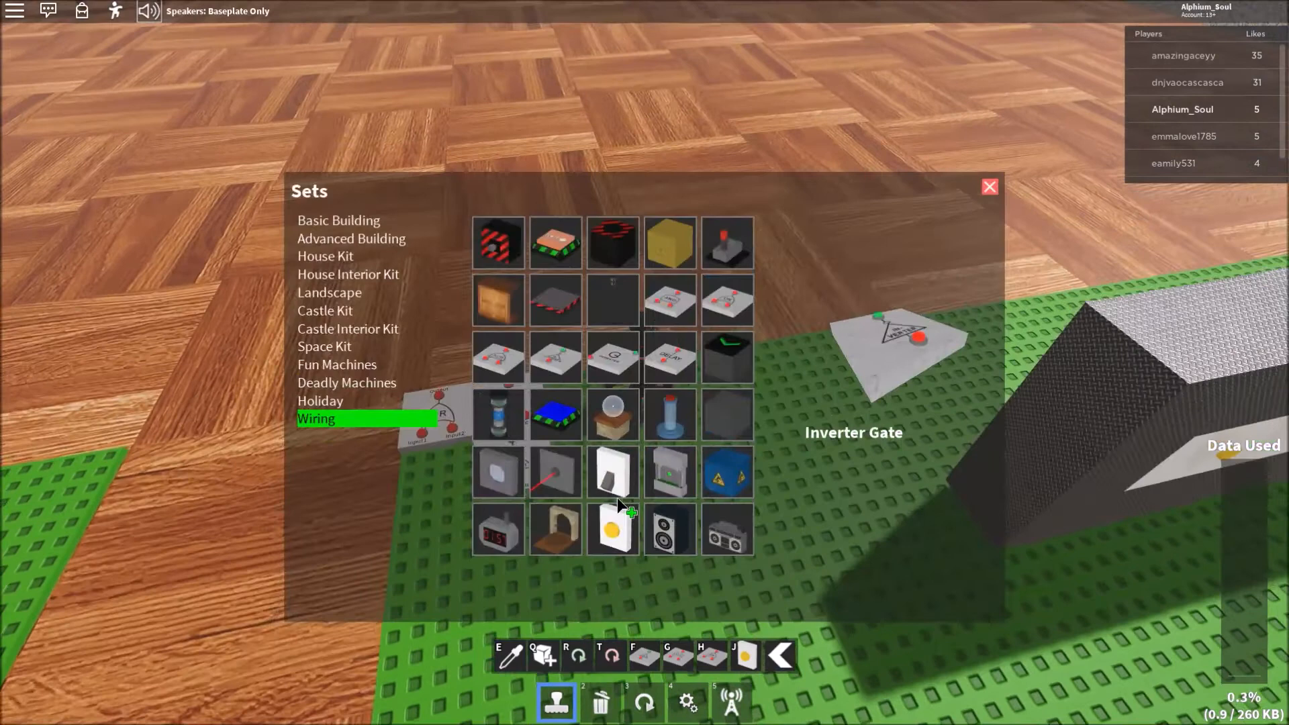
{"action": "left_click", "coordinate": [989, 186]}
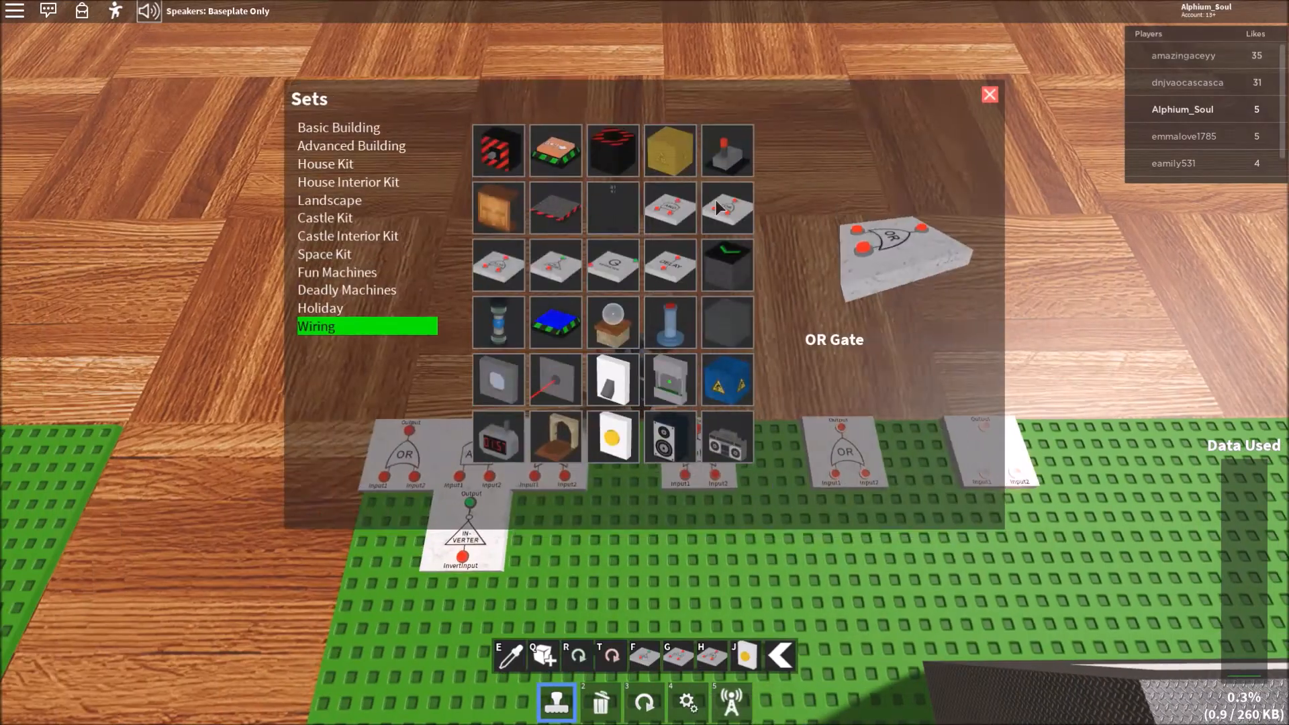
{"action": "left_click", "coordinate": [989, 94]}
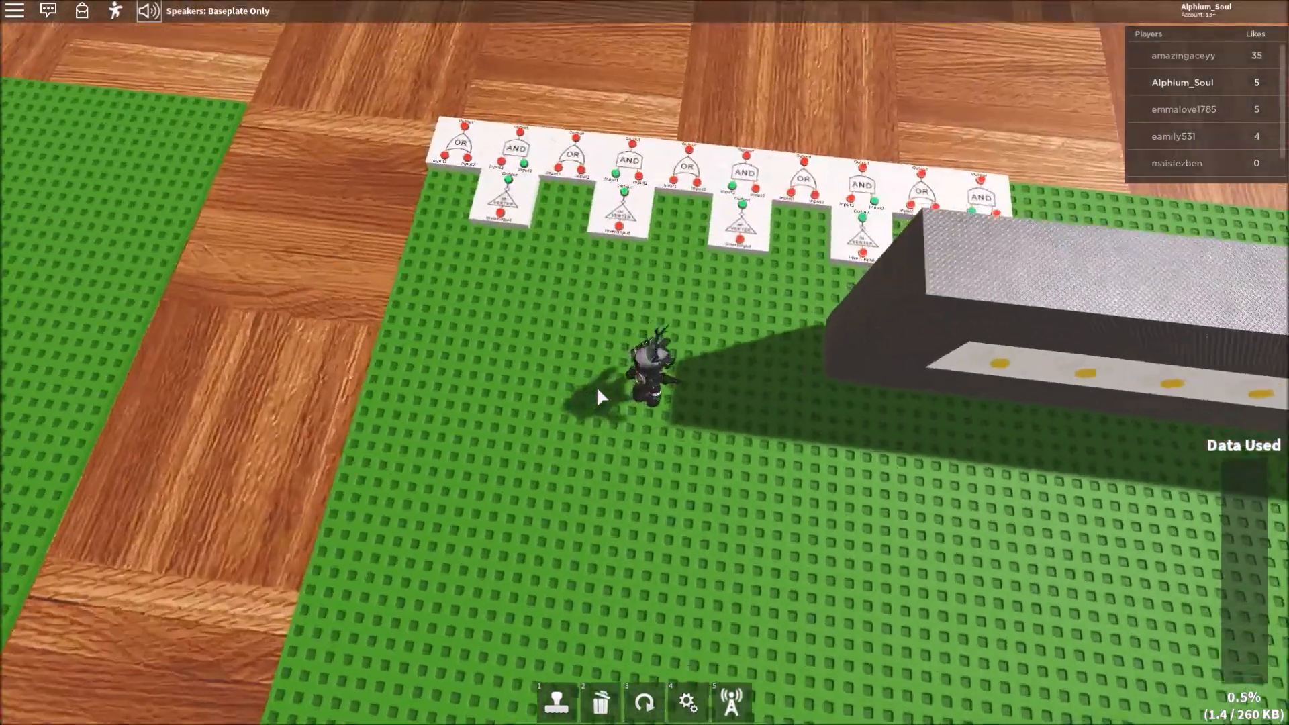
Place an inverter and another Wiring gate plate at the wall's far end
{"action": "left_click", "coordinate": [556, 701]}
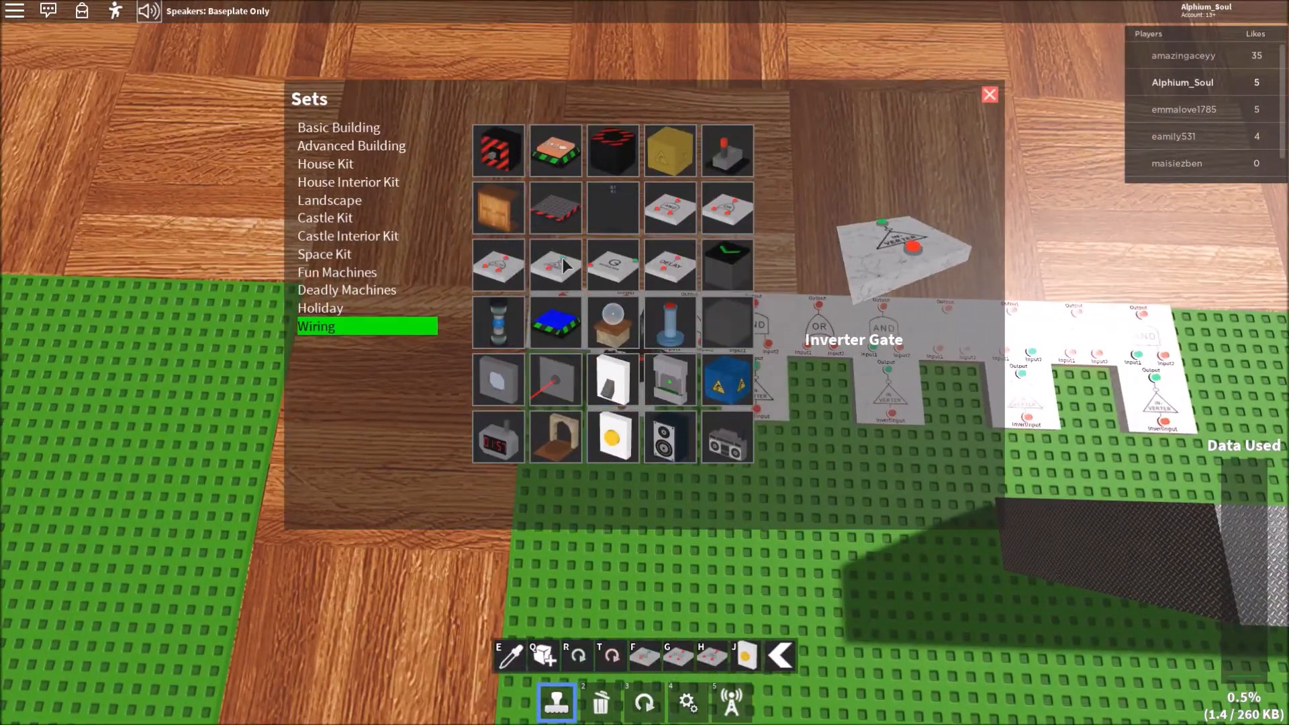
{"action": "left_click", "coordinate": [989, 94]}
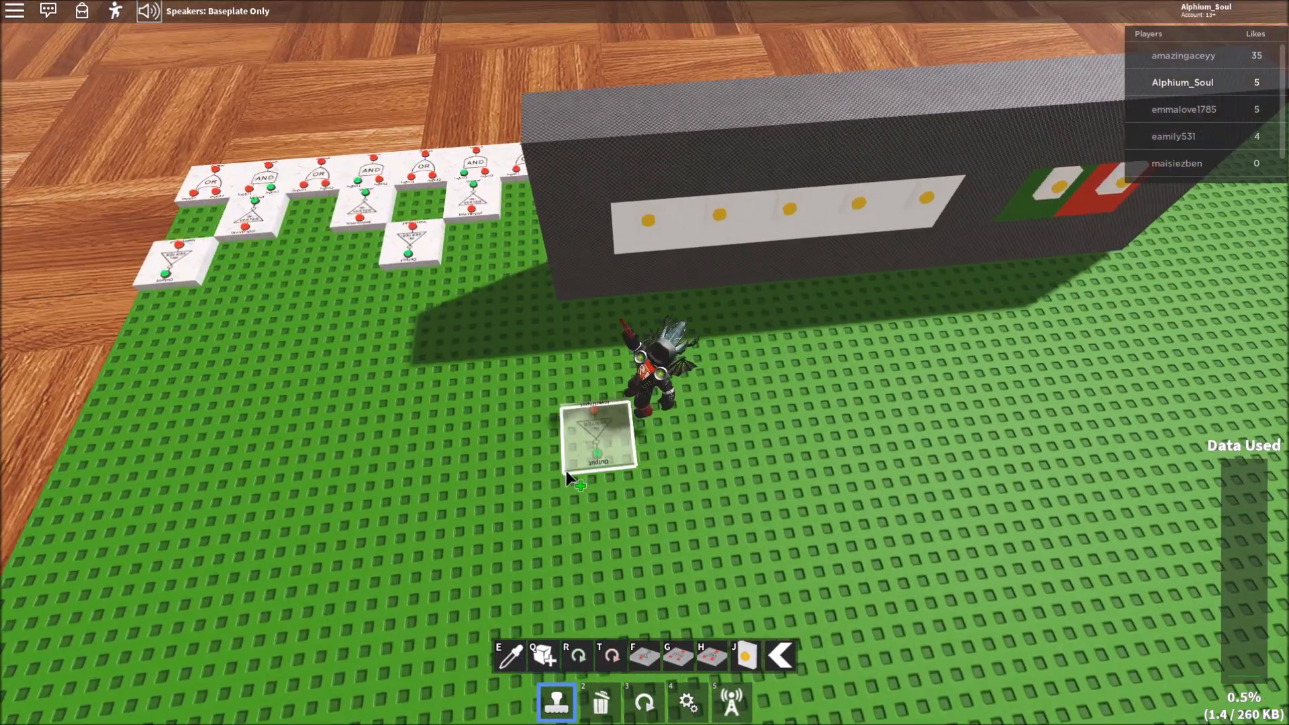
{"action": "left_click", "coordinate": [556, 703]}
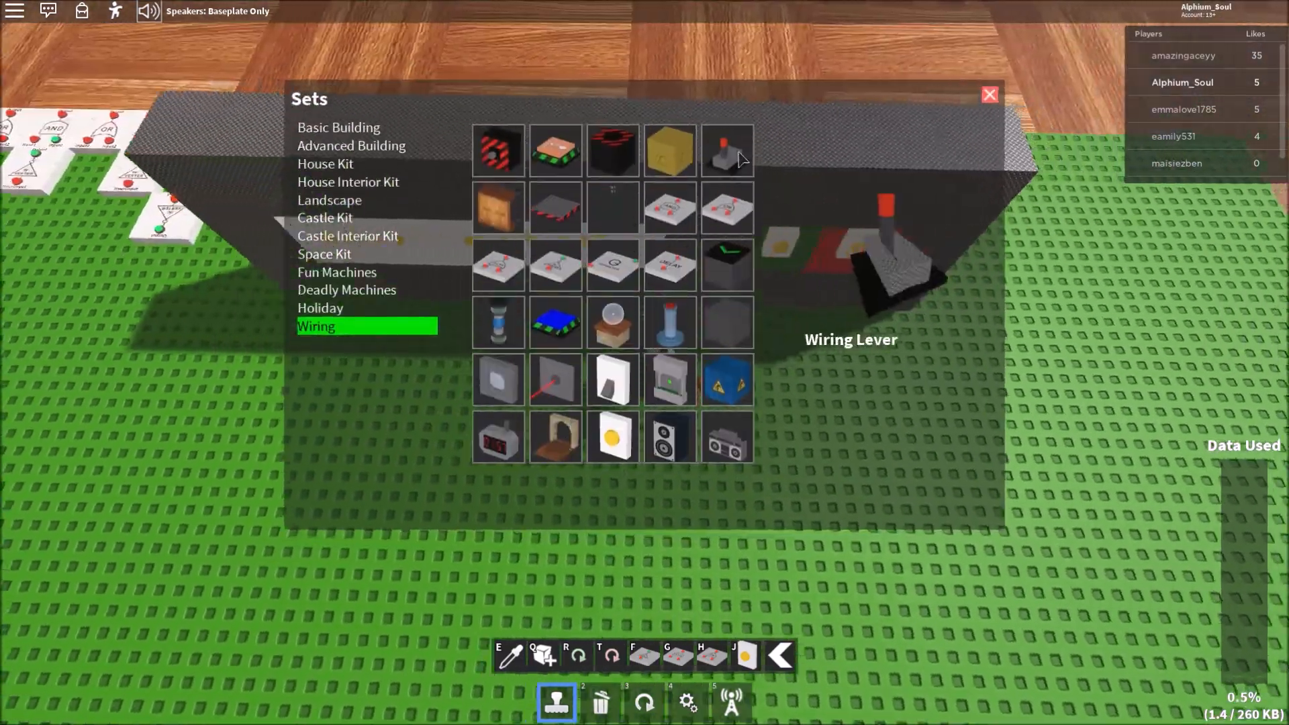
{"action": "left_click", "coordinate": [989, 94]}
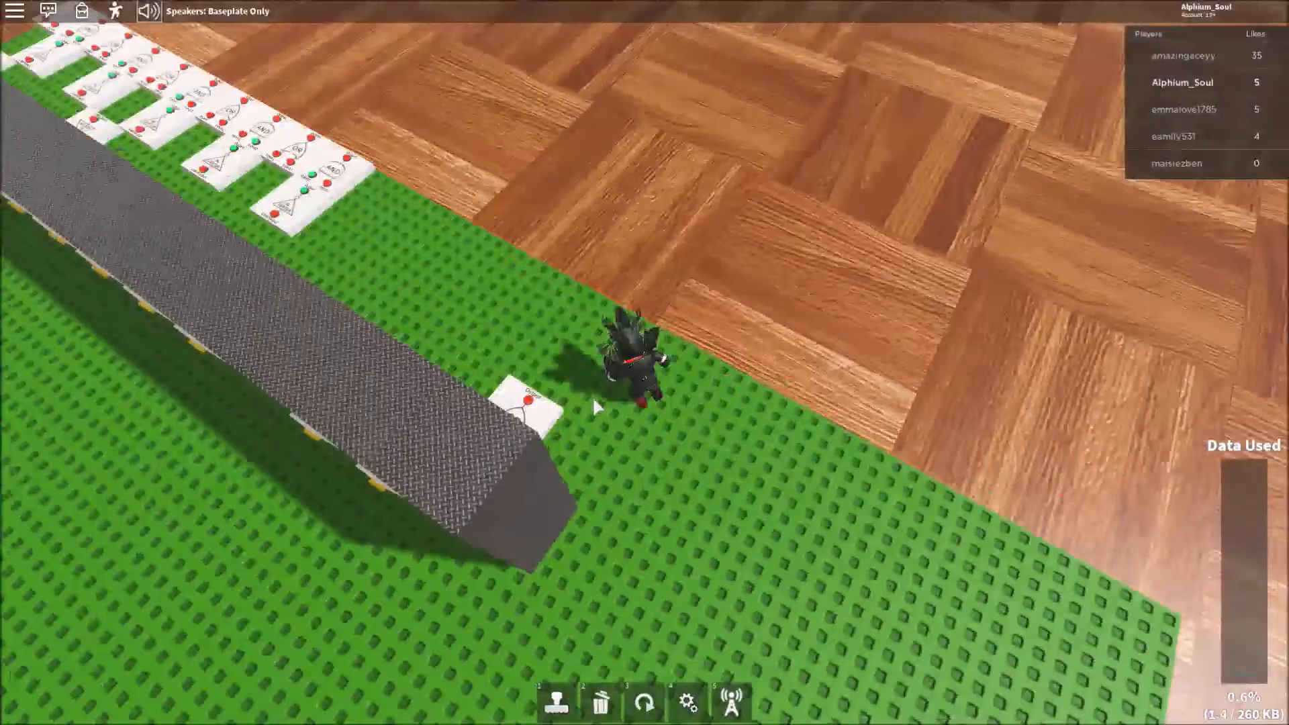
Link the new gate's Output and Input connectors to the other gates with the Wiring tool
{"action": "left_click", "coordinate": [730, 702]}
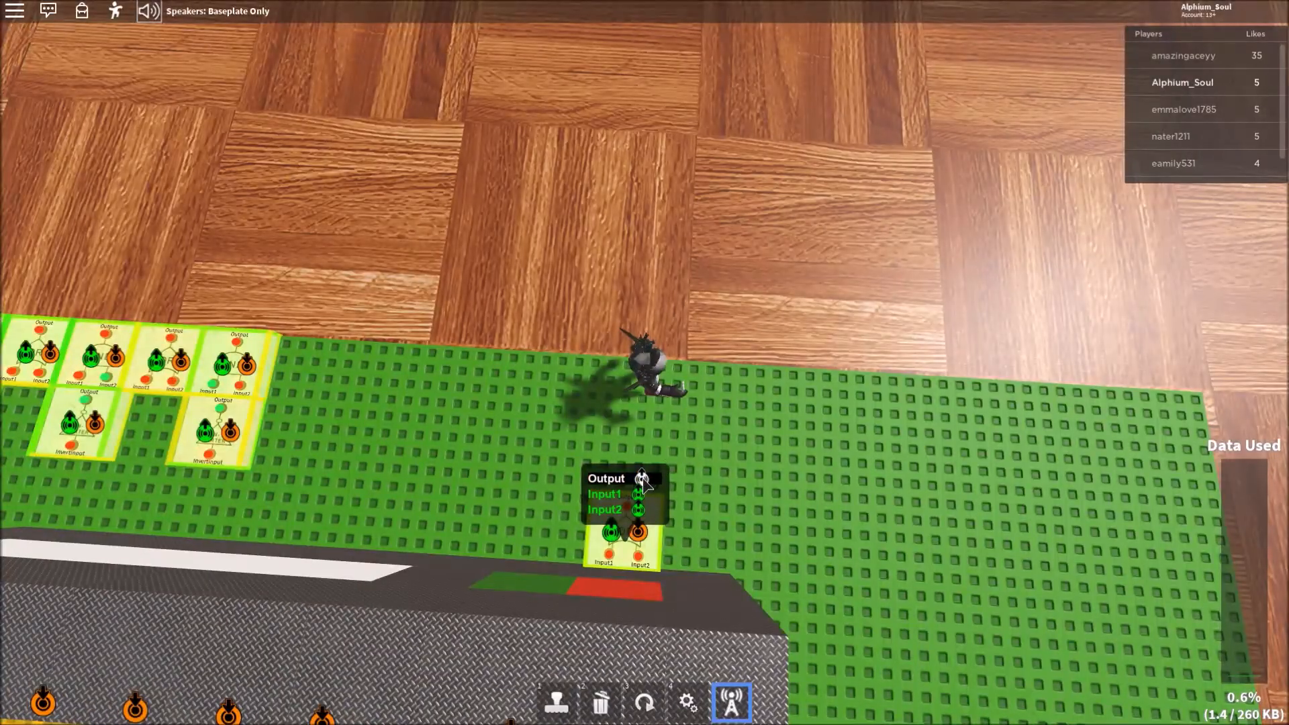
{"action": "left_click", "coordinate": [640, 479]}
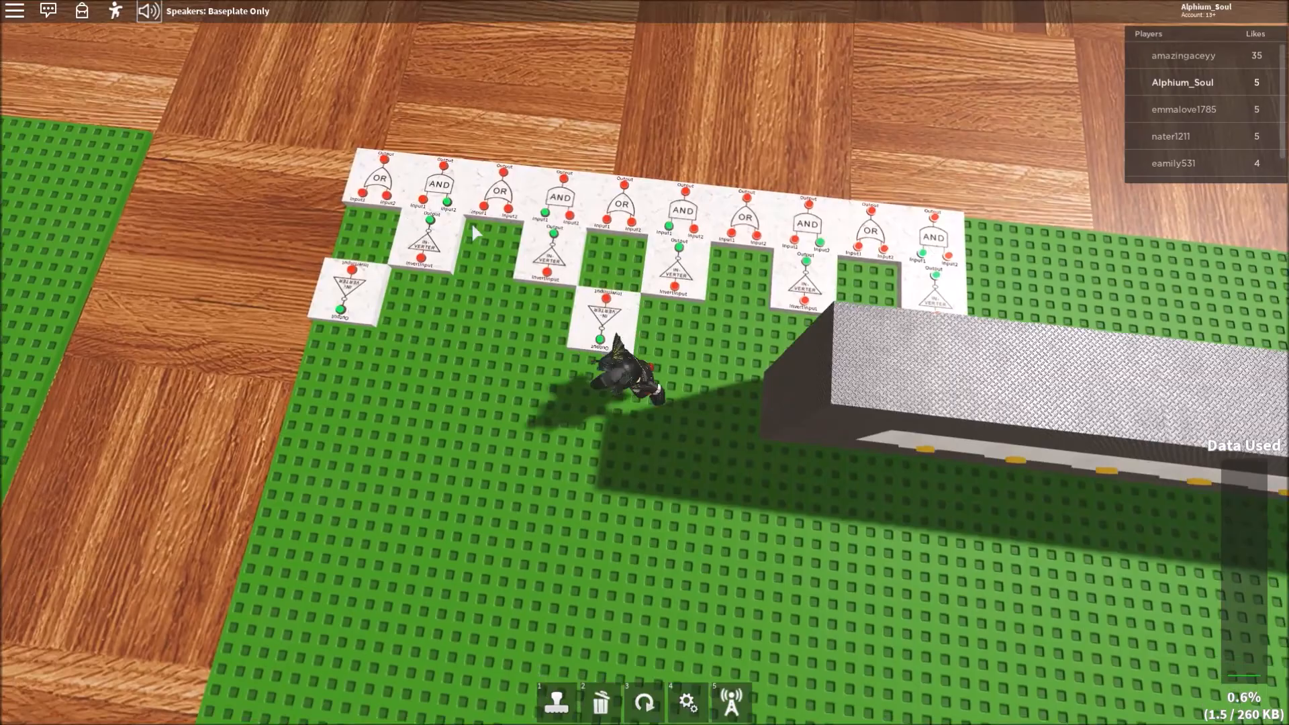
{"action": "left_click", "coordinate": [729, 702]}
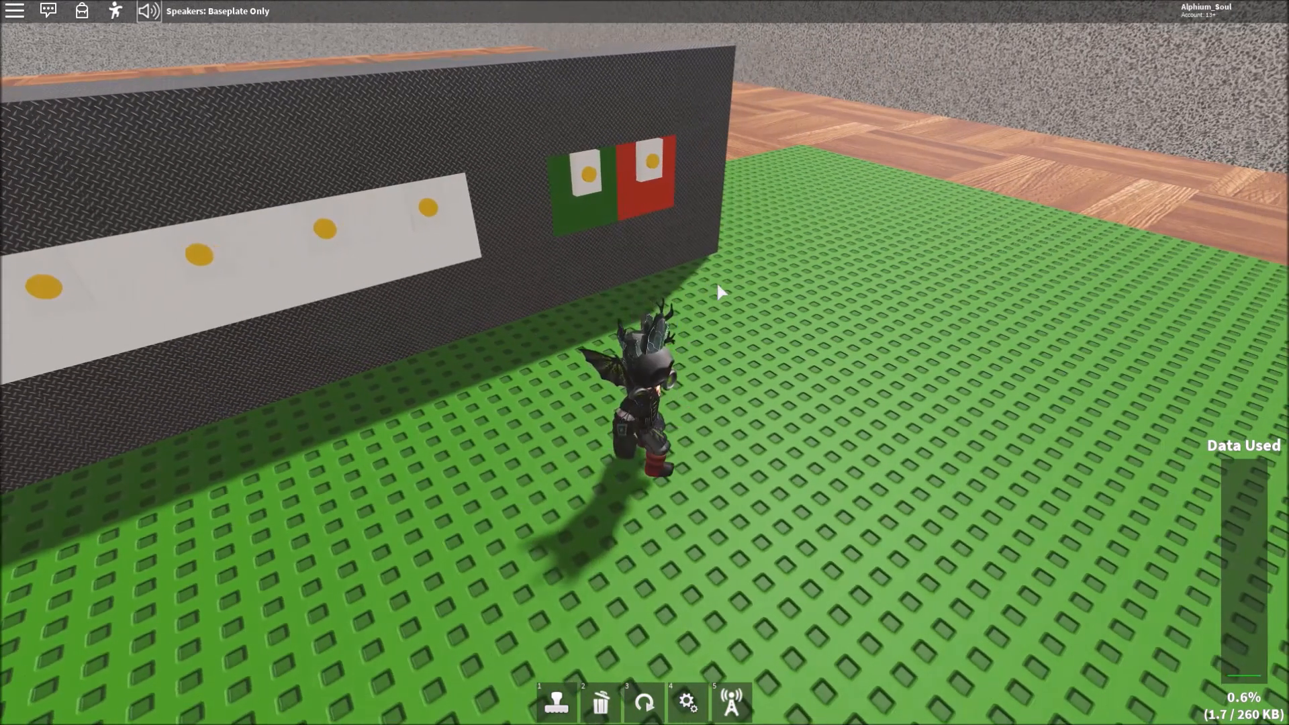
Place an Inverter Gate from the Wiring set between the OR and AND gates
{"action": "left_click", "coordinate": [556, 702]}
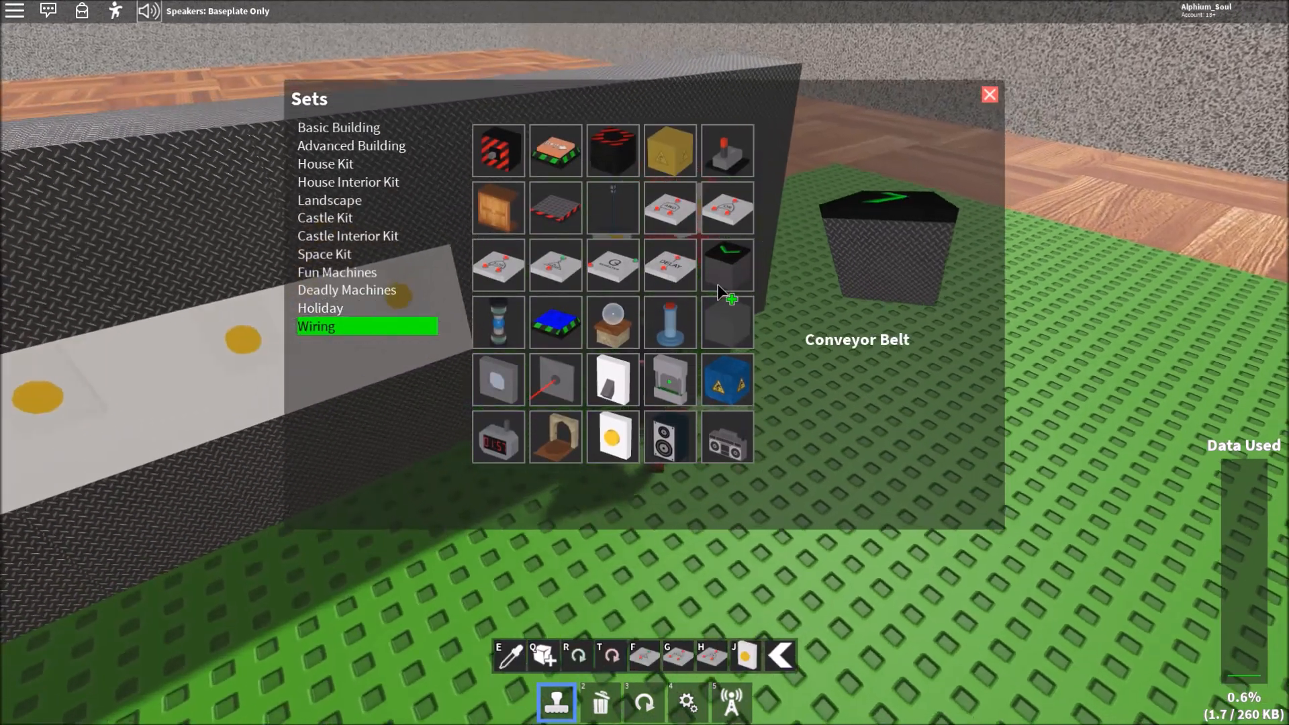
{"action": "left_click", "coordinate": [989, 94]}
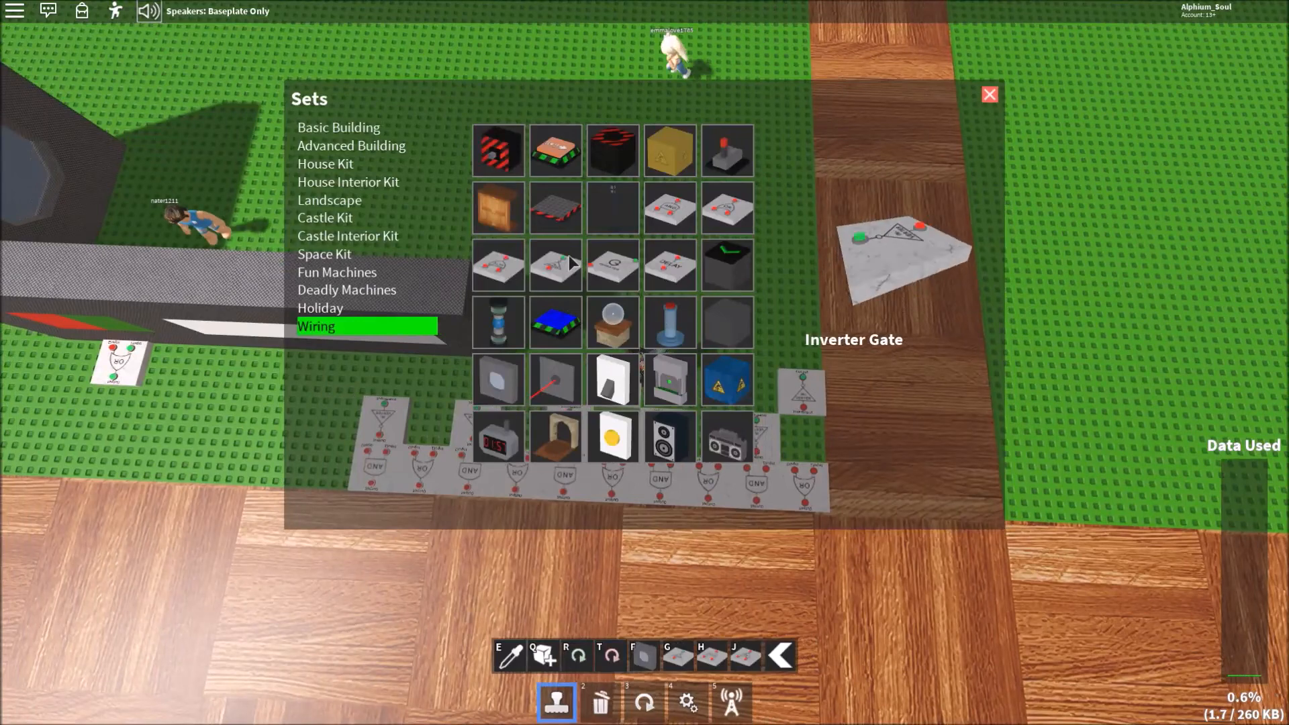
{"action": "left_click", "coordinate": [989, 94]}
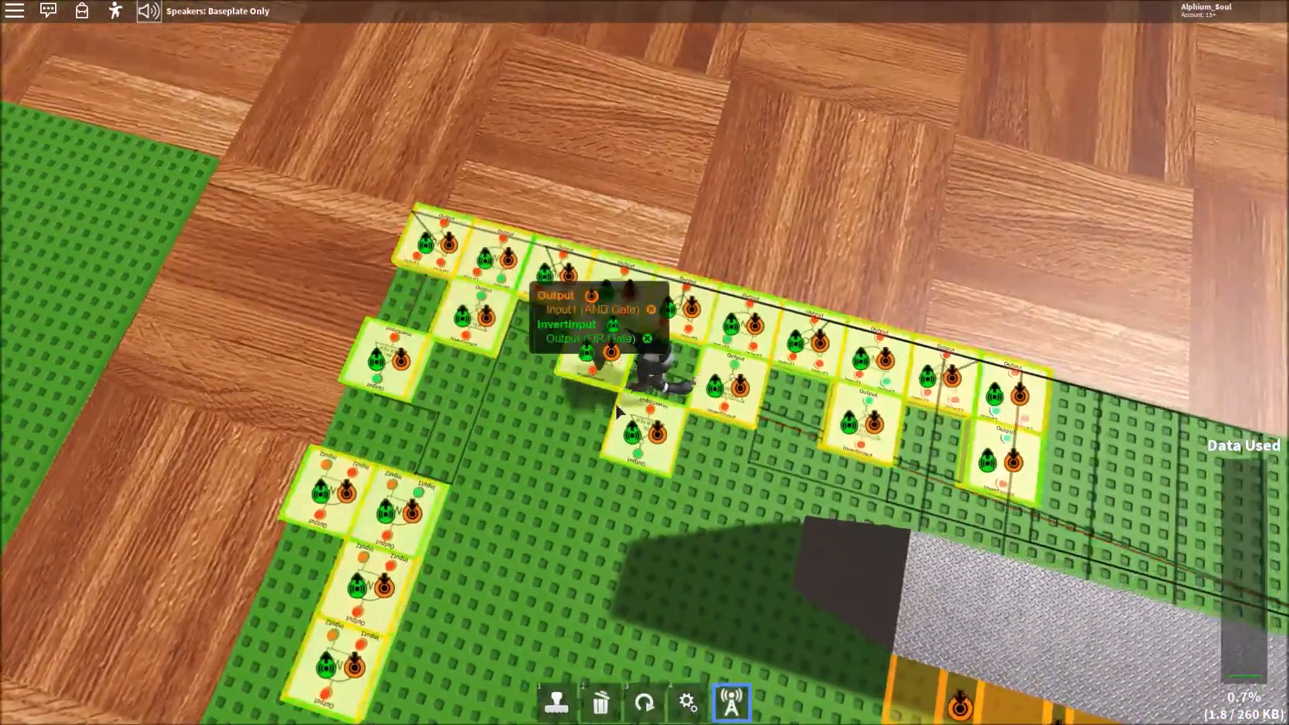
Wire the remaining connections in the gate chain
{"action": "left_click", "coordinate": [590, 338]}
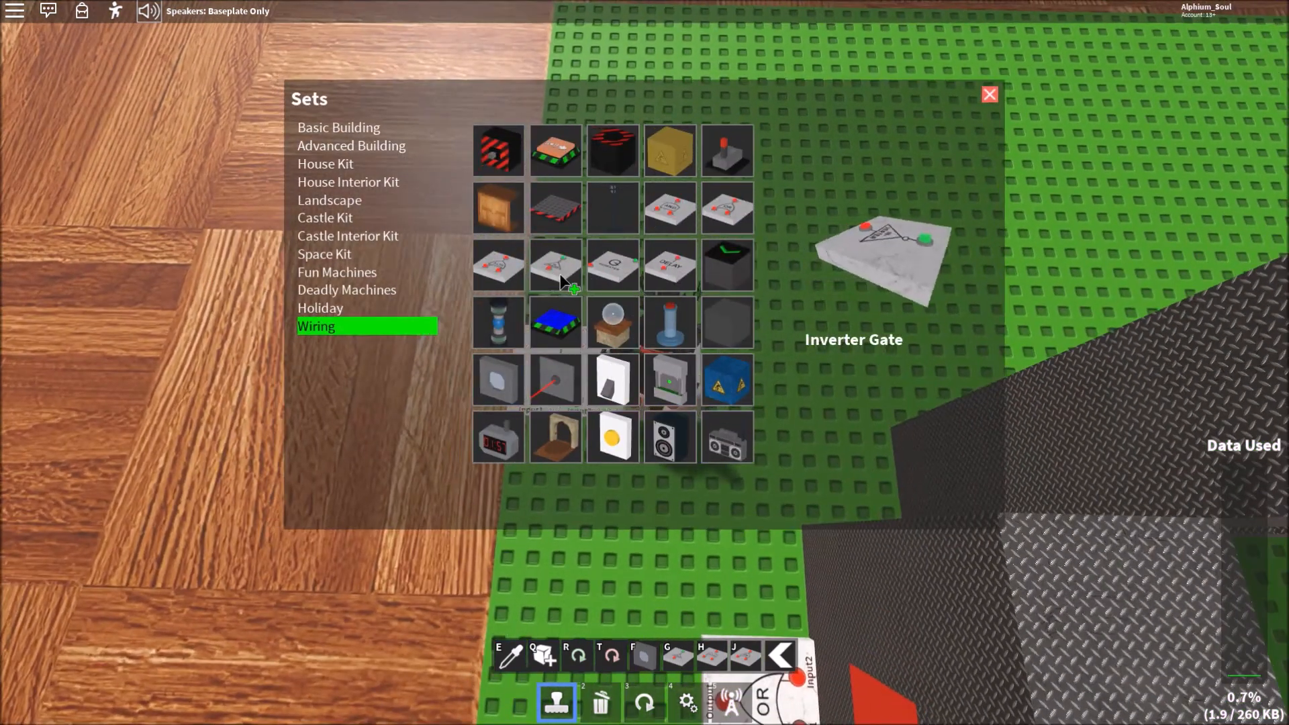
Place OR, AND, Delay and Inverter gates together near the wall, with the OR below the Delay
{"action": "left_click", "coordinate": [989, 94]}
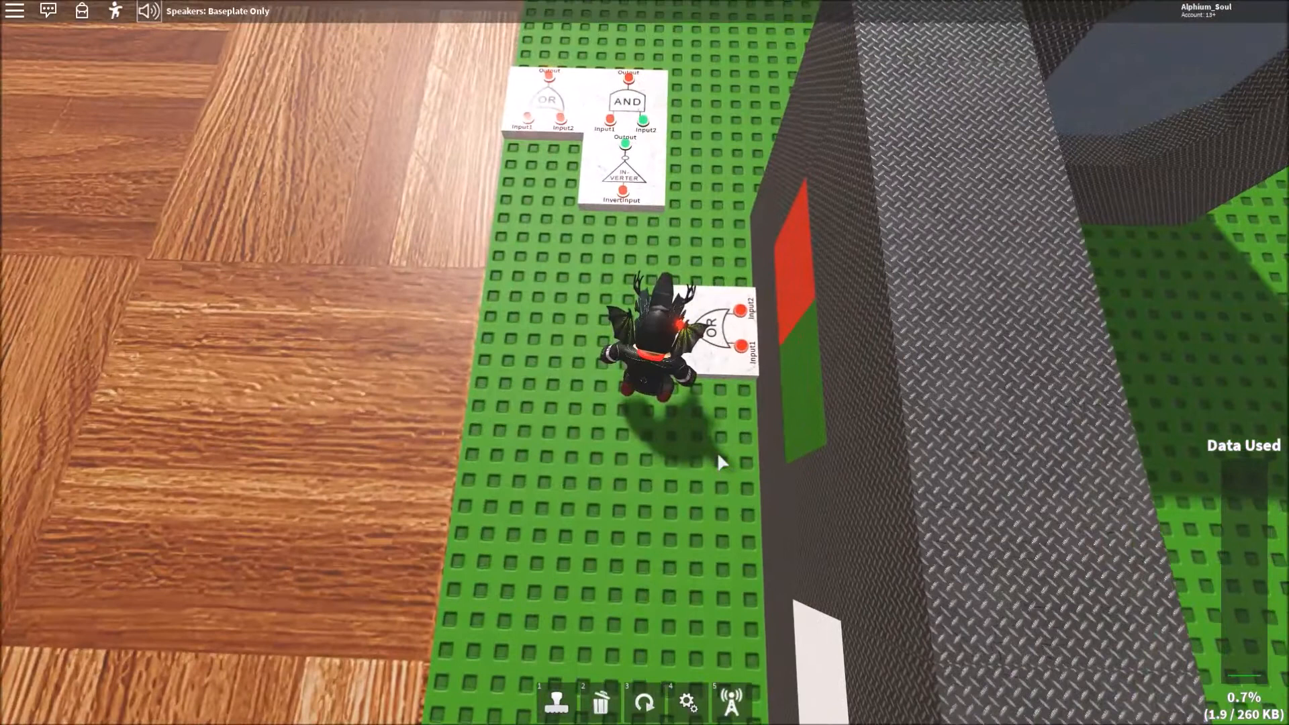
{"action": "left_click", "coordinate": [557, 699]}
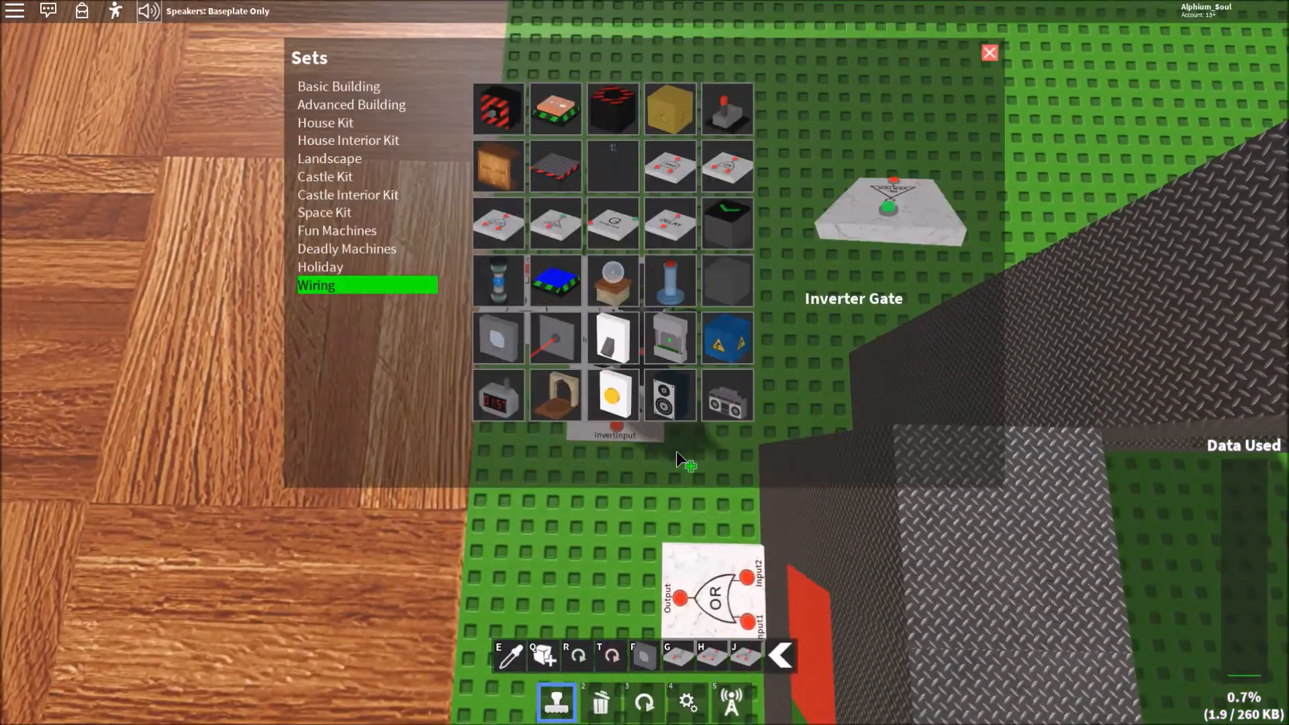
{"action": "left_click", "coordinate": [989, 52]}
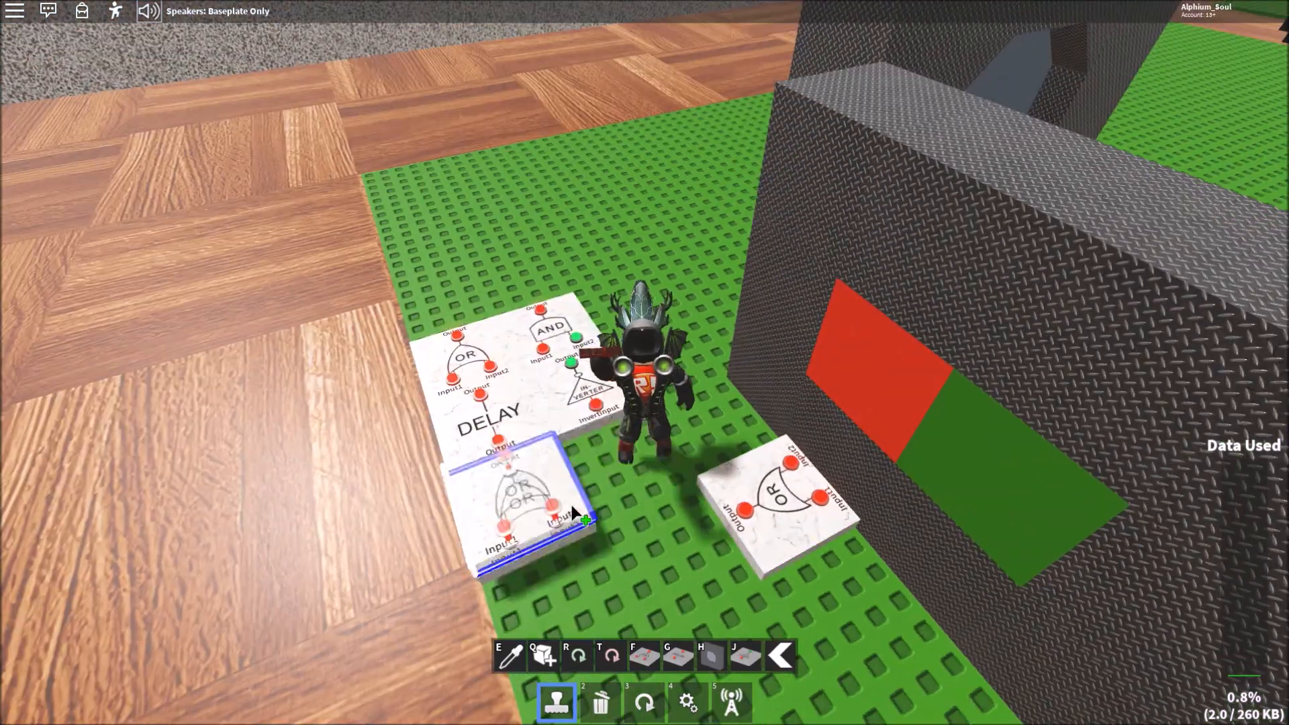
{"action": "left_click", "coordinate": [730, 701]}
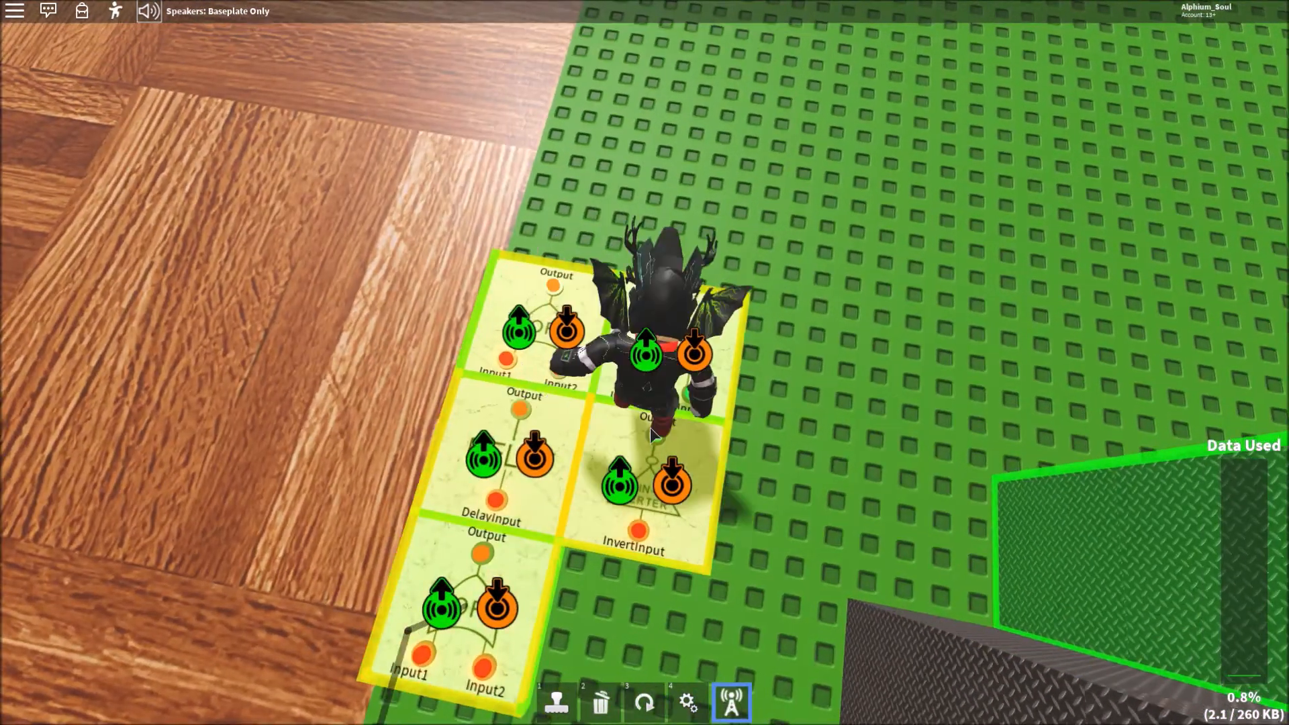
Wire a gate in the new group to the other gates
{"action": "left_click", "coordinate": [688, 702]}
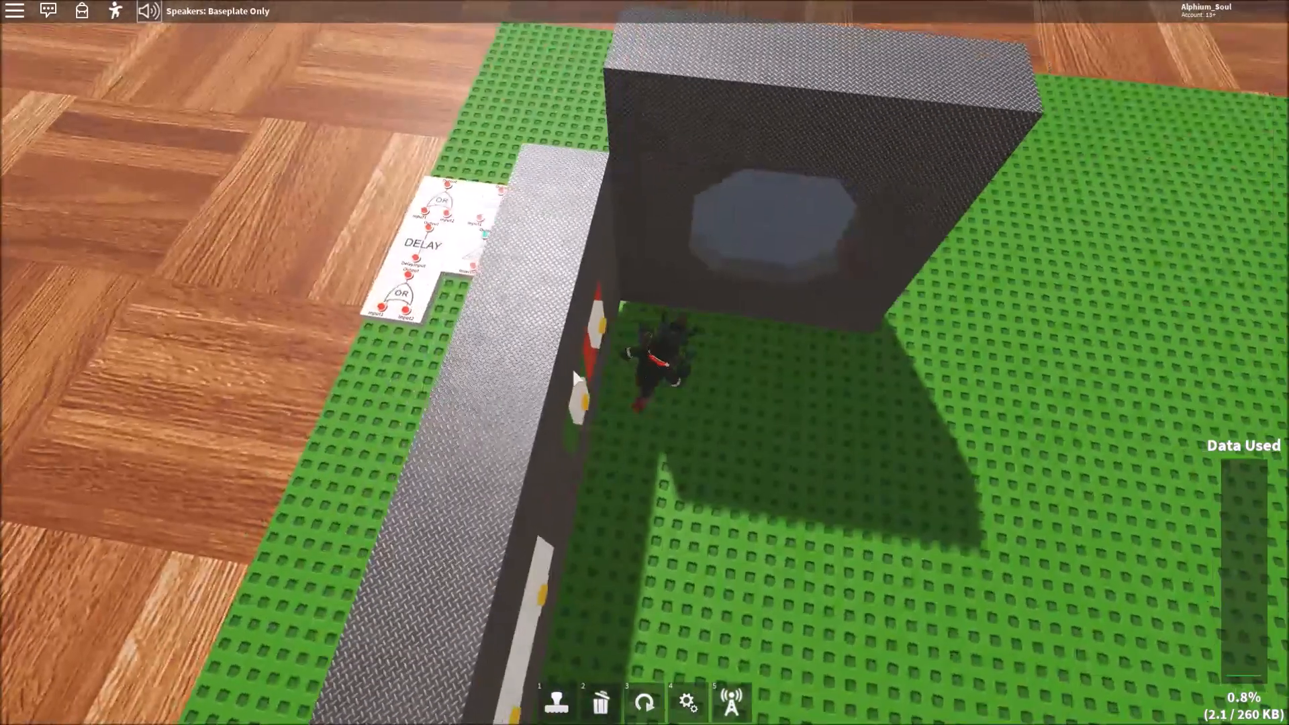
{"action": "mouse_move", "coordinate": [645, 353]}
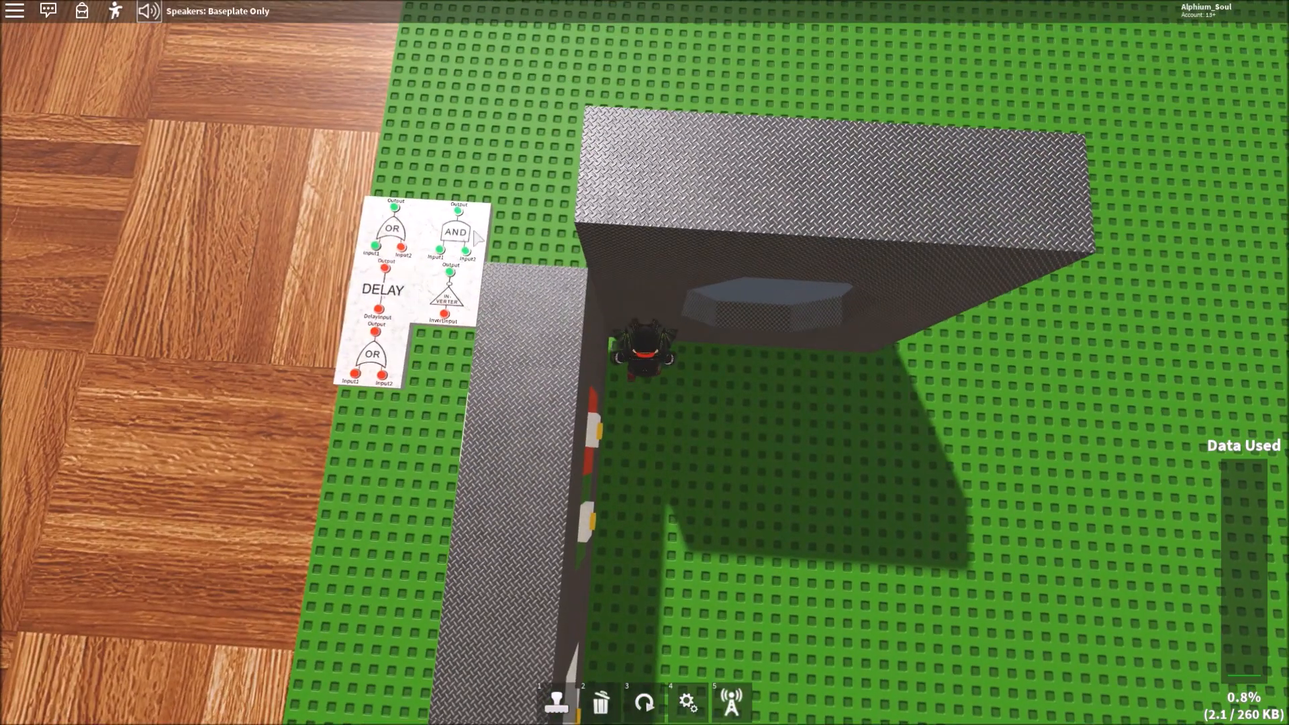
{"action": "mouse_move", "coordinate": [411, 234]}
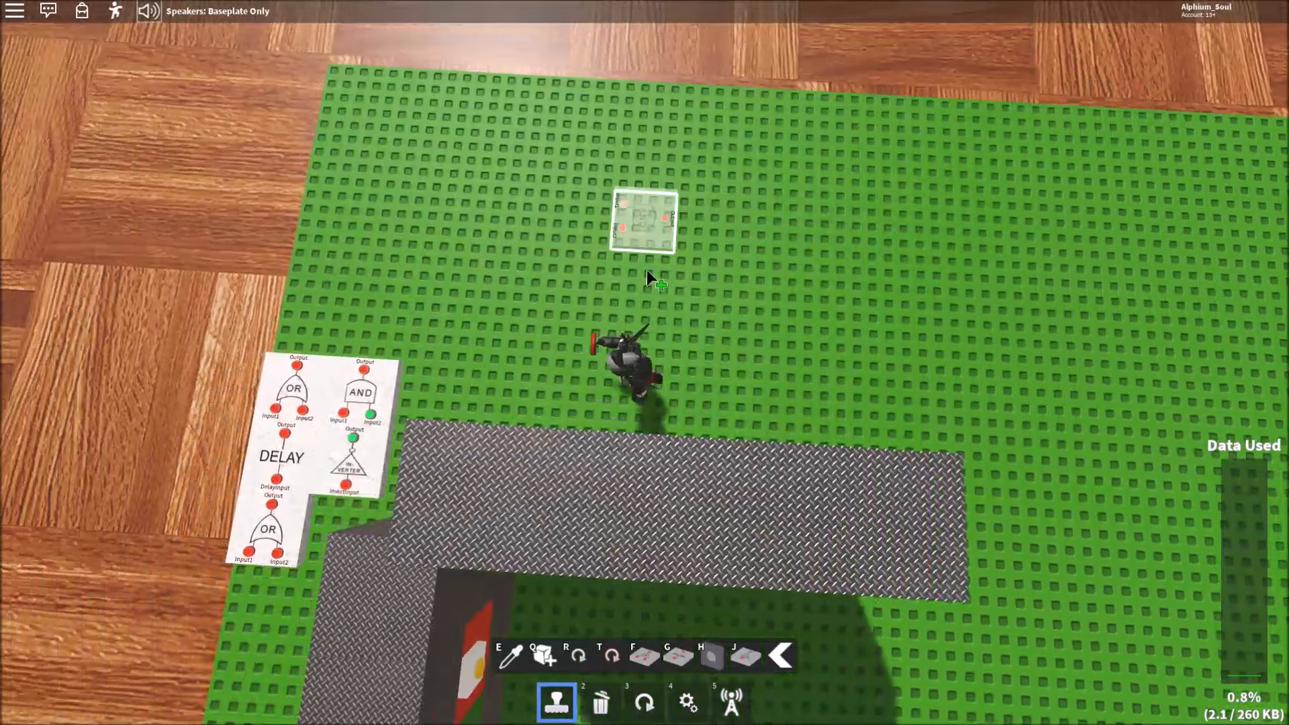
Stamp the held gate onto the open baseplate beyond the gate group
{"action": "left_click", "coordinate": [730, 703]}
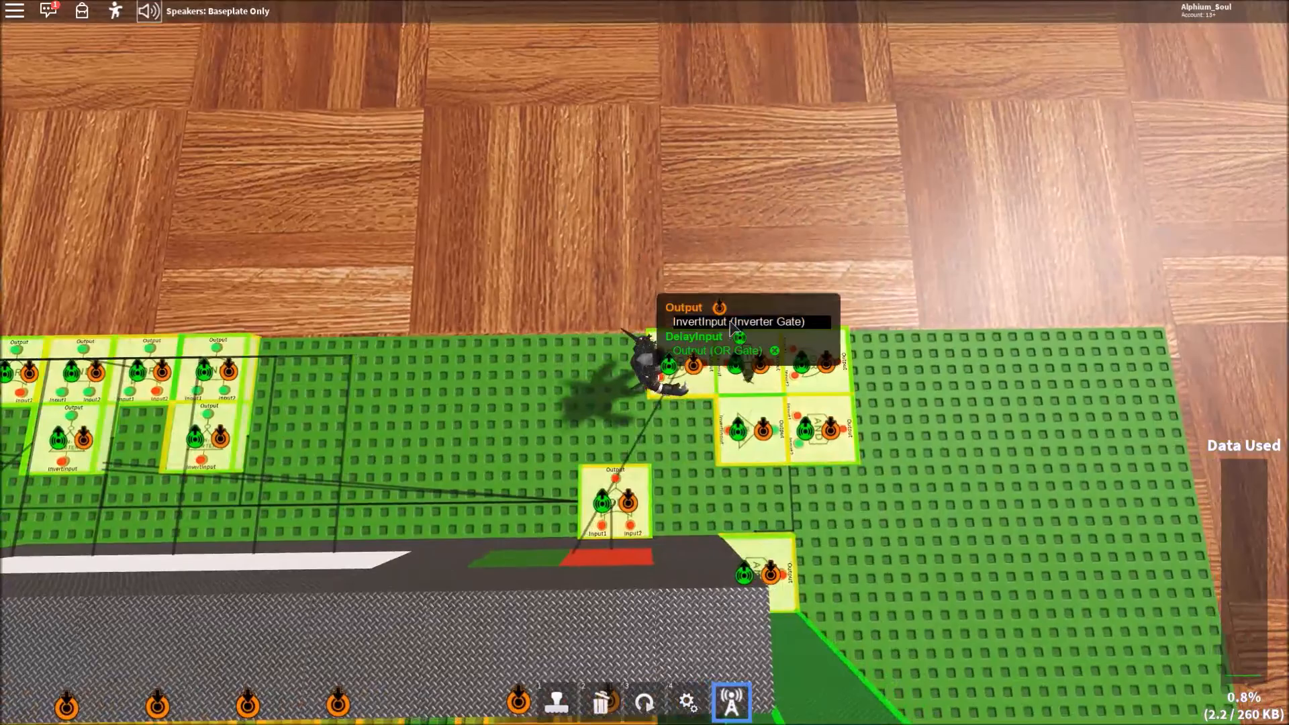
Pick the Delay Gate's Output node as the signal source to wire
{"action": "left_click", "coordinate": [717, 351]}
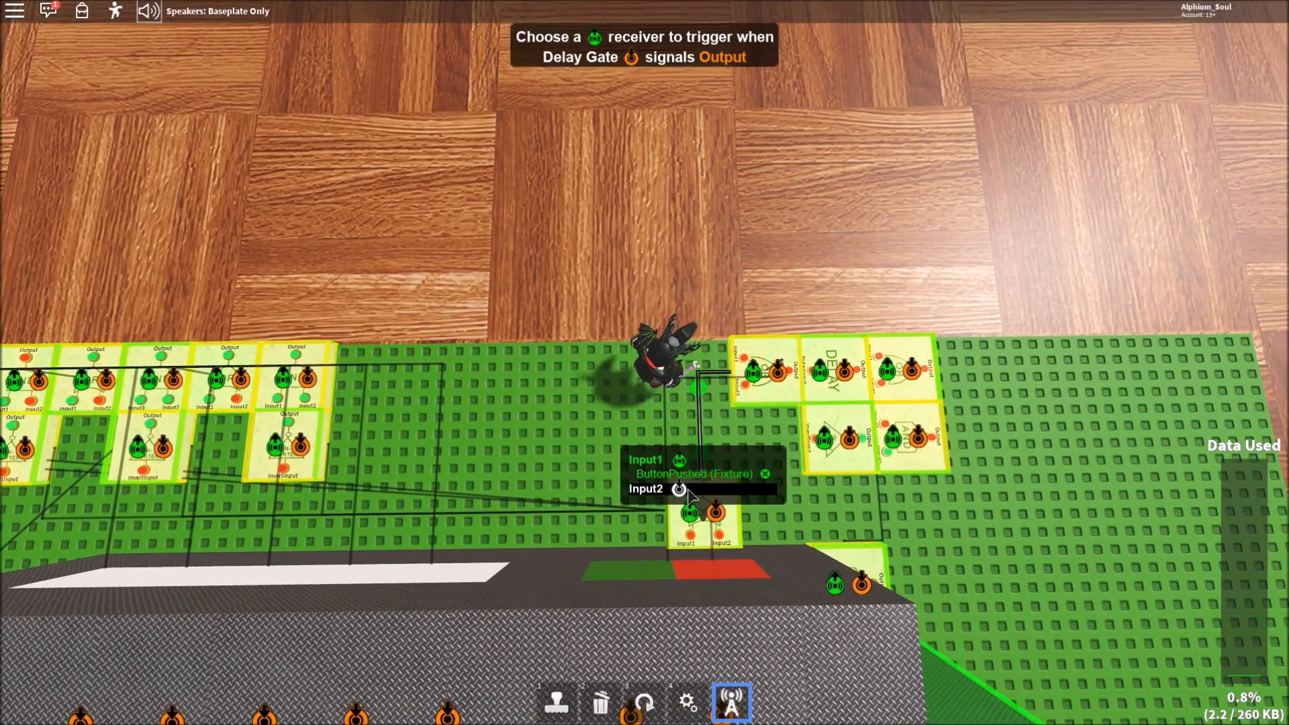